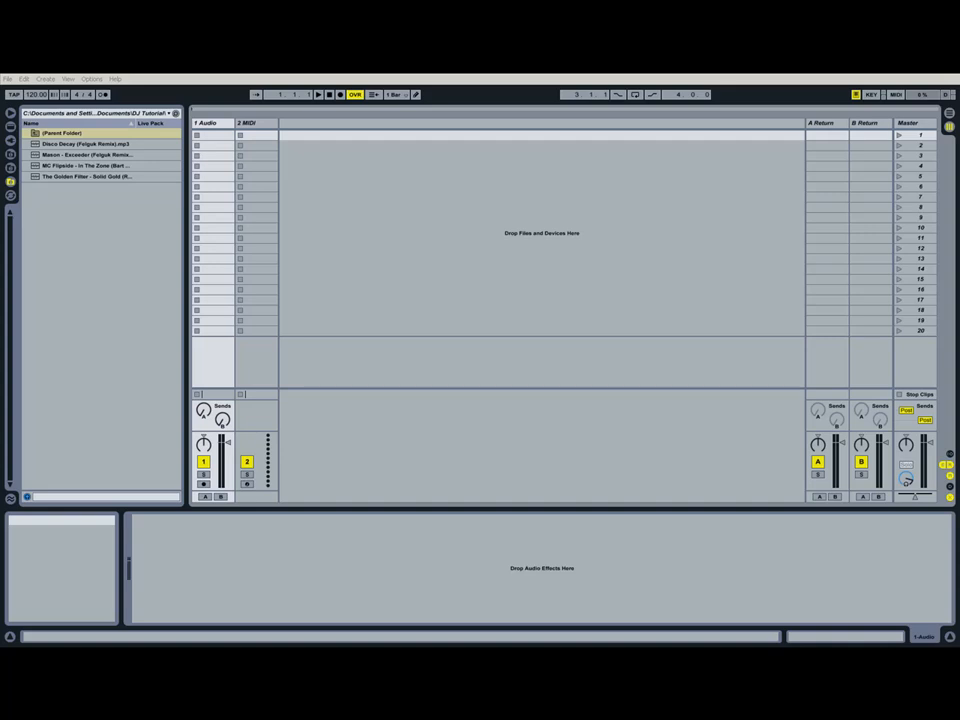
pyautogui.moveTo(588, 418)
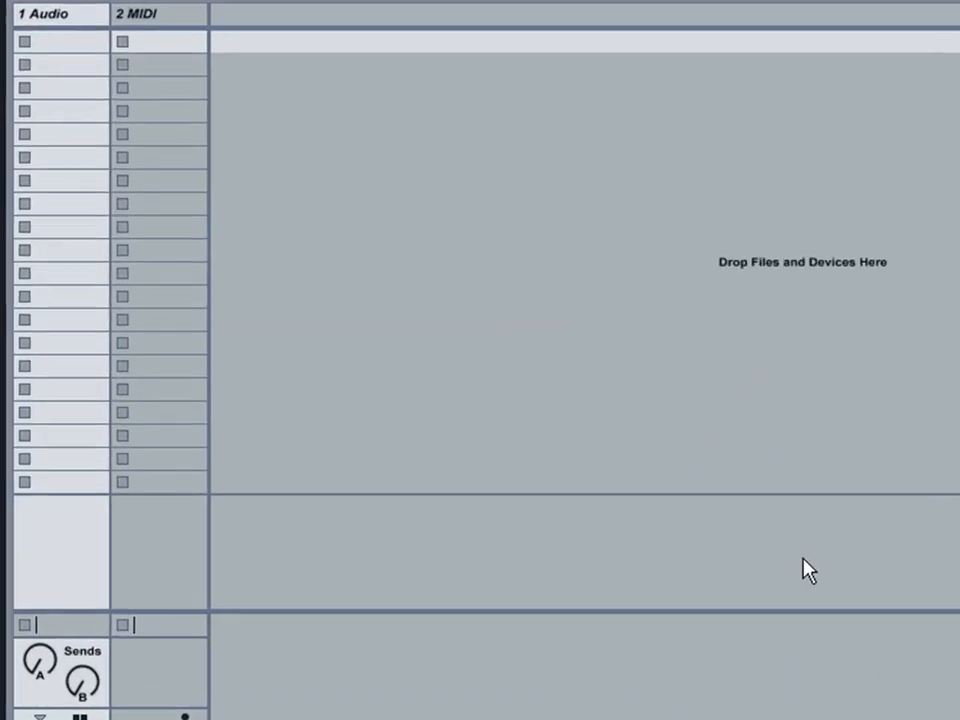
pyautogui.moveTo(158, 24)
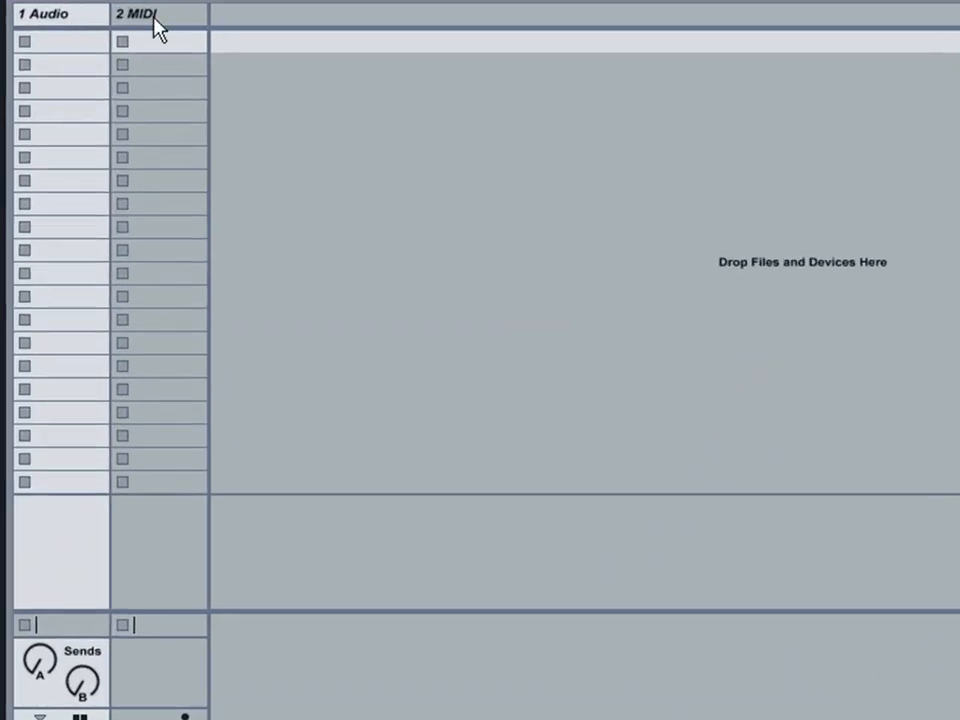
# Step: Delete the MIDI track and insert audio tracks until the set holds four empty audio tracks
pyautogui.click(138, 14)
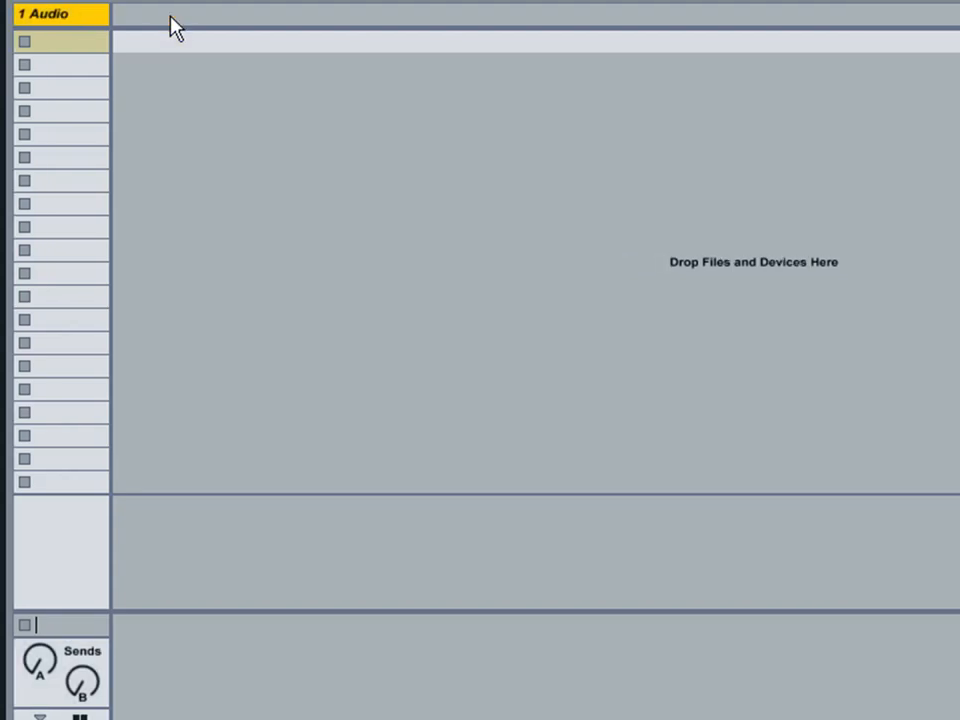
pyautogui.moveTo(190, 24)
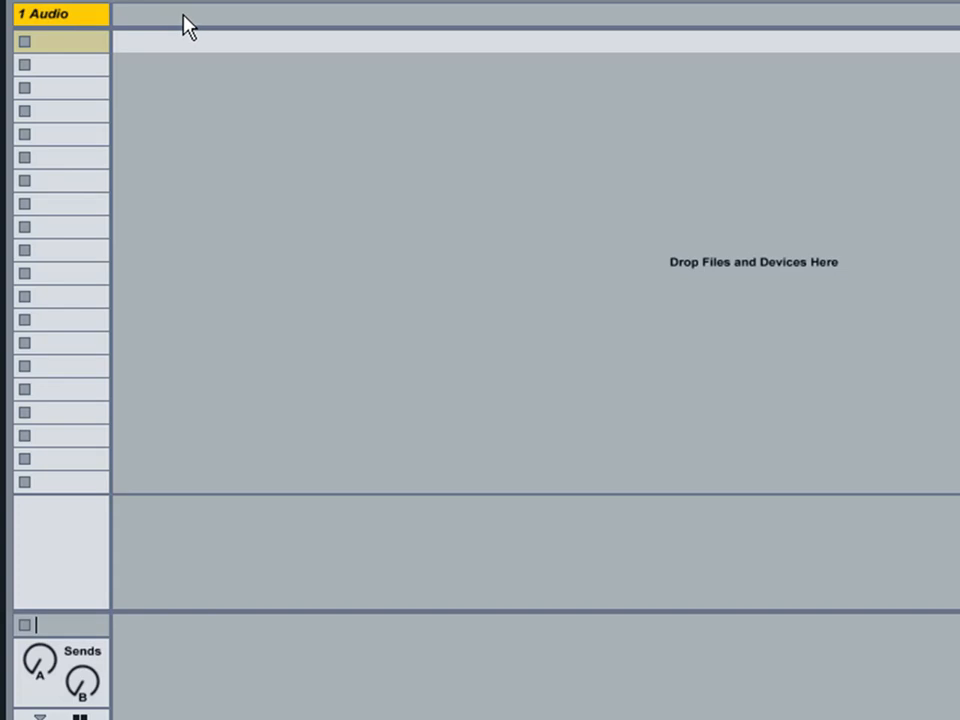
pyautogui.rightClick(180, 24)
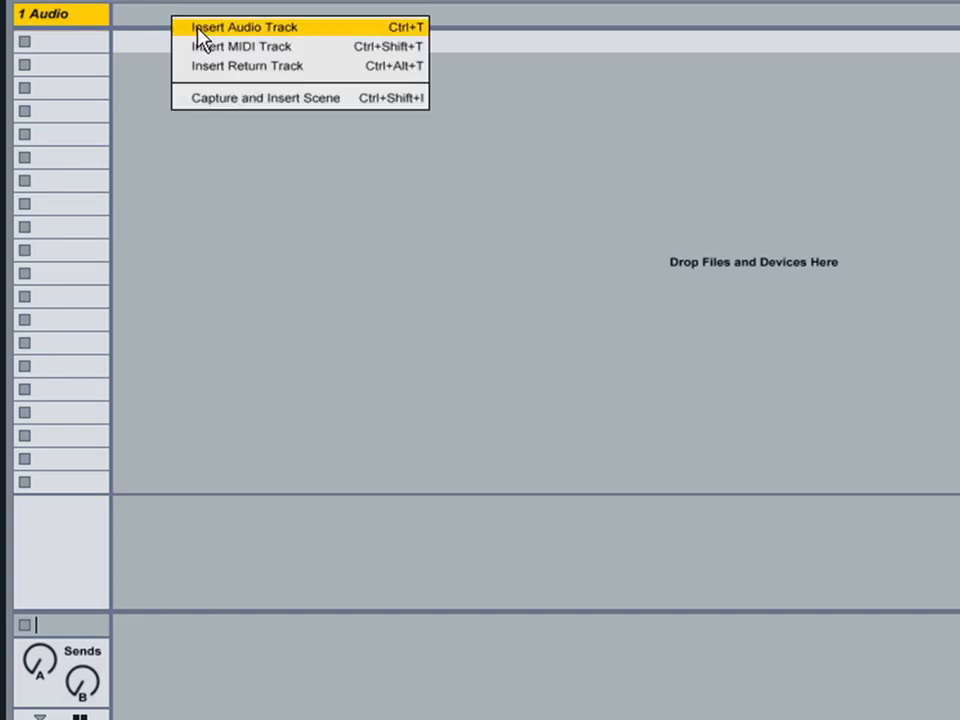
pyautogui.moveTo(216, 38)
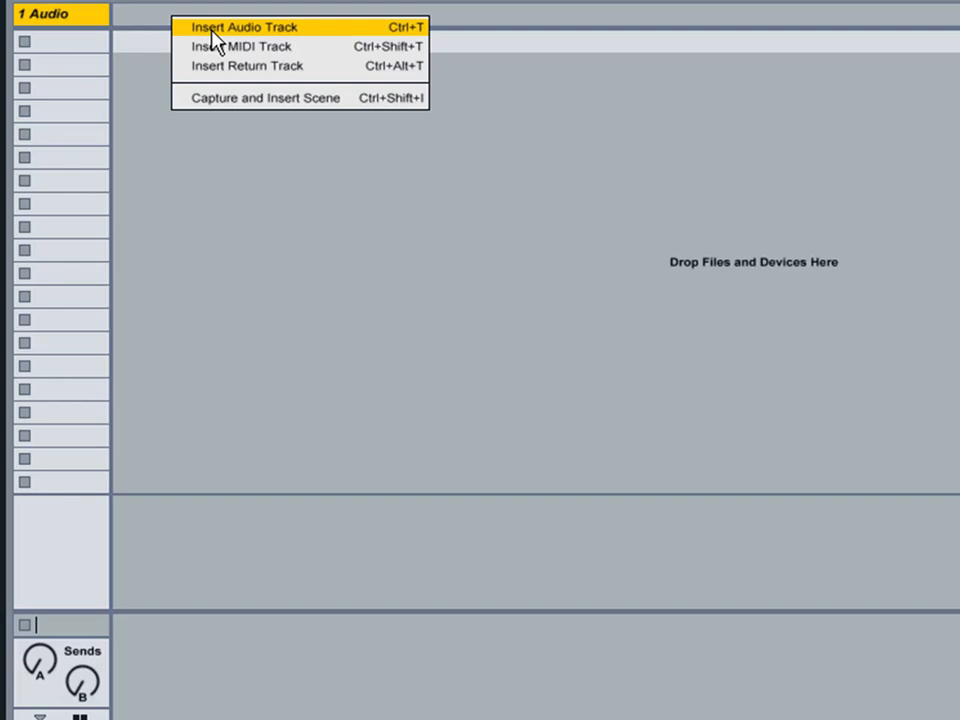
pyautogui.moveTo(244, 30)
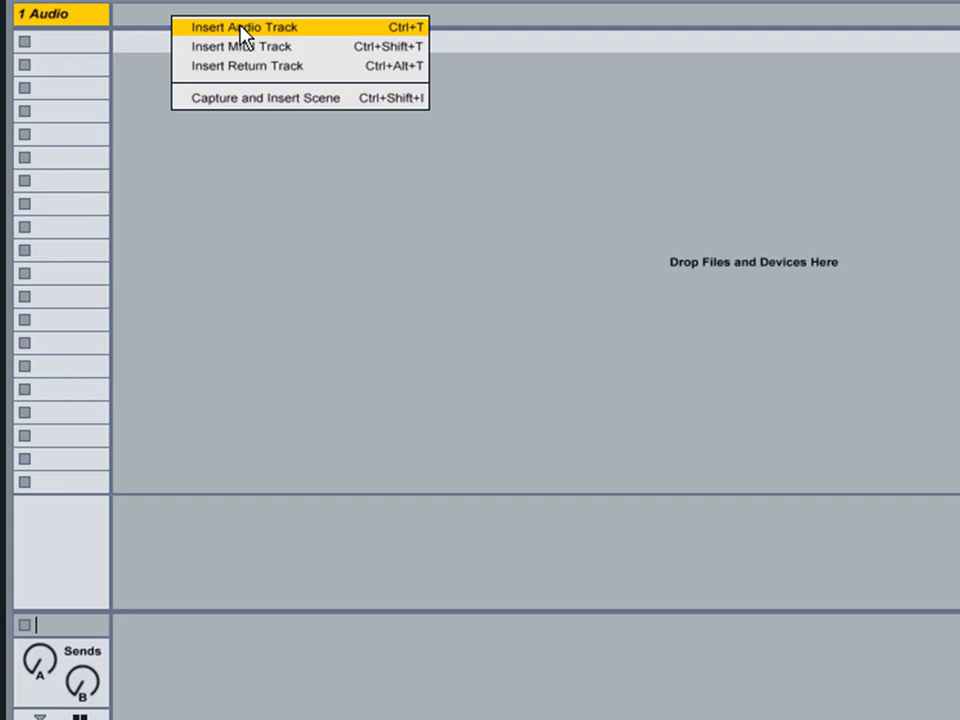
pyautogui.click(242, 28)
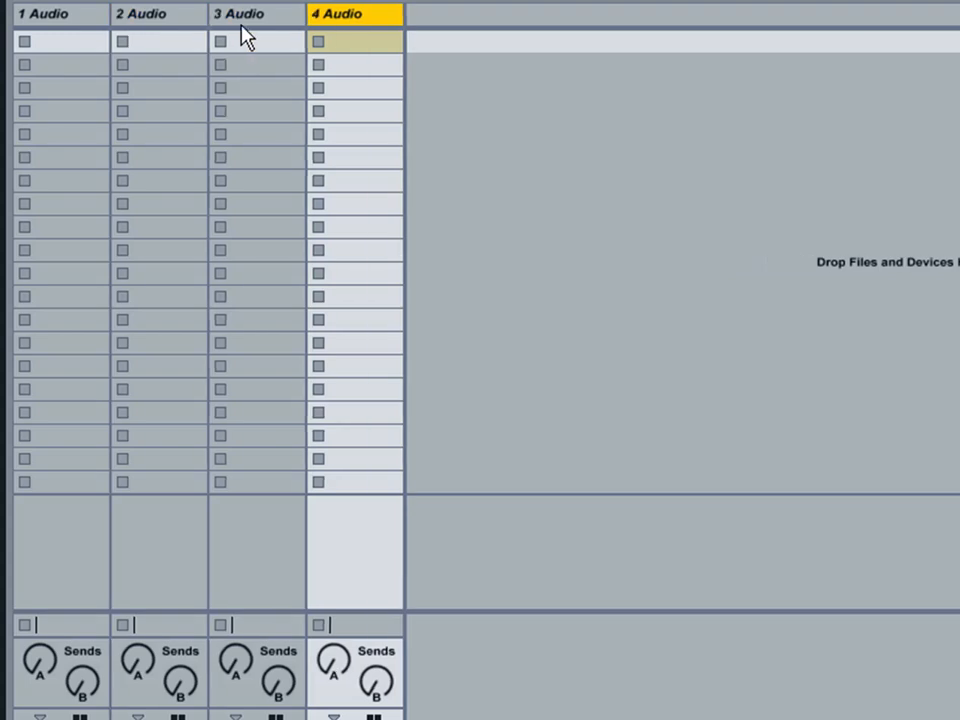
pyautogui.moveTo(70, 24)
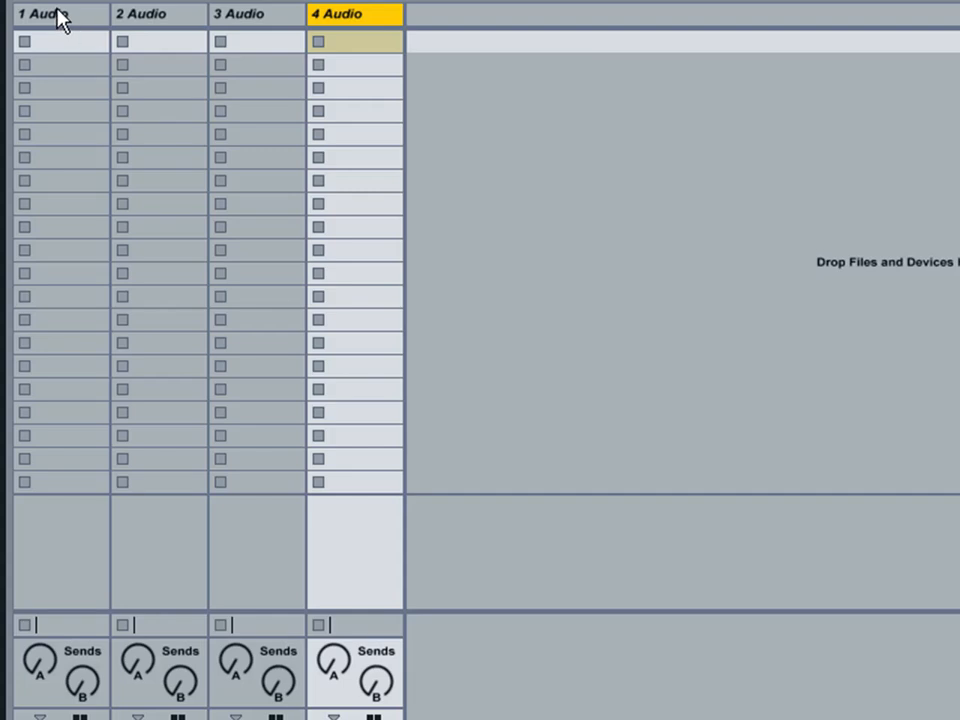
# Step: Rename the first two audio tracks to Library 1 and Library 2
pyautogui.click(40, 12)
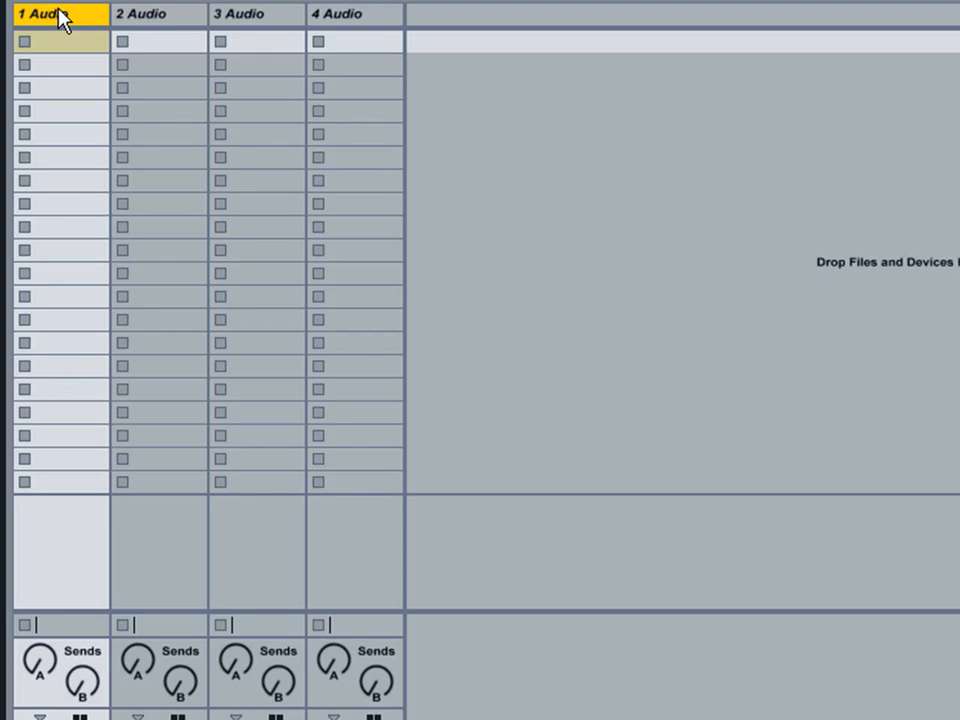
pyautogui.rightClick(40, 12)
pyautogui.write('L')
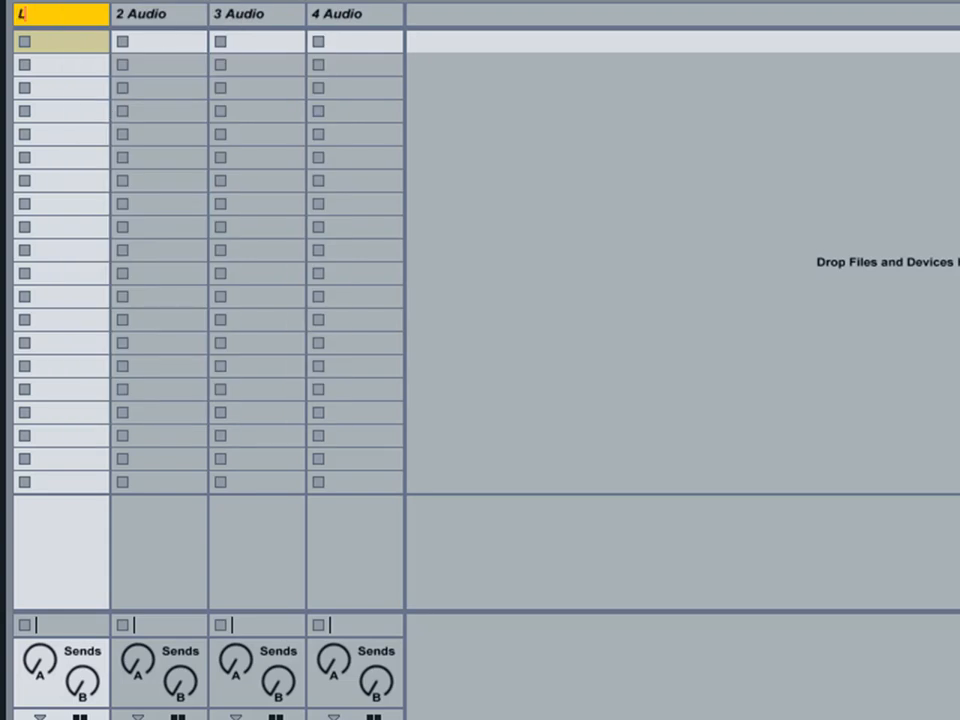
pyautogui.write('ibrary 1')
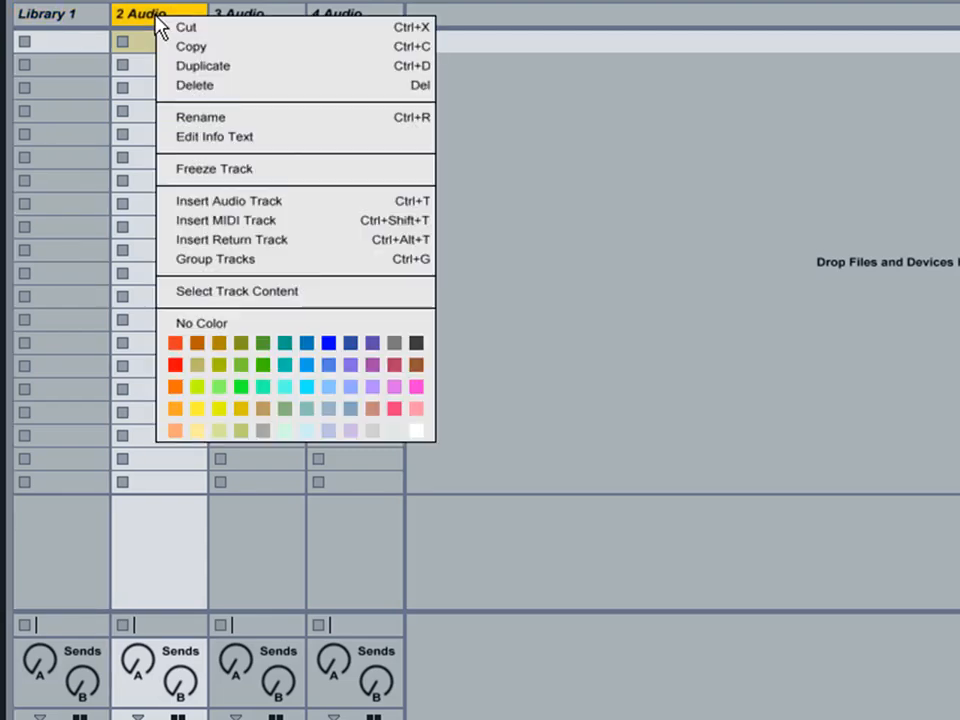
pyautogui.moveTo(236, 122)
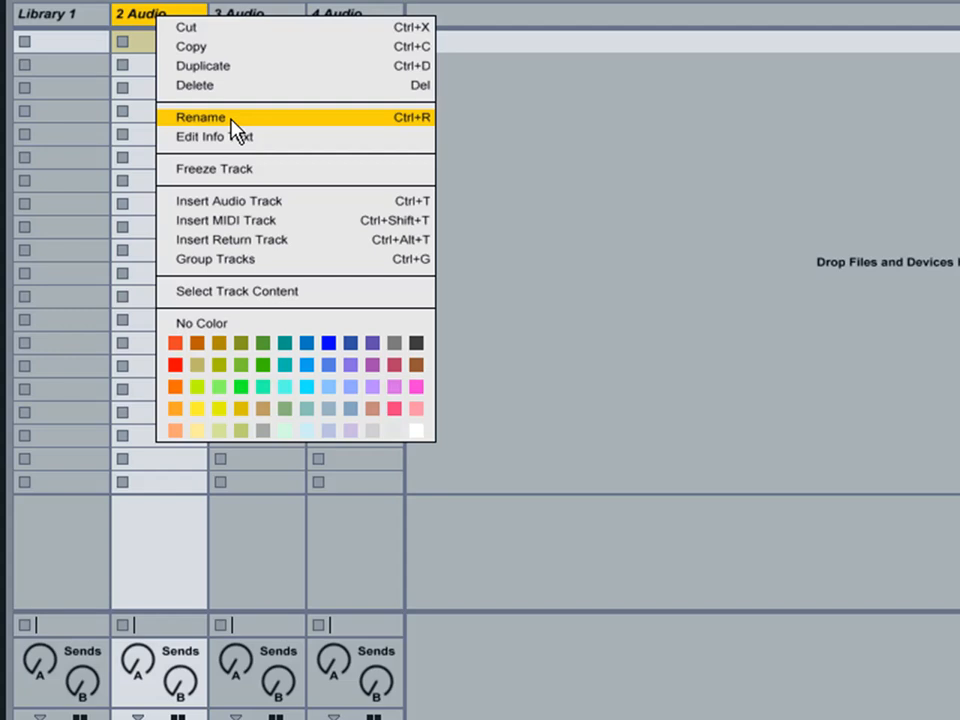
pyautogui.click(200, 116)
pyautogui.write('Library 2')
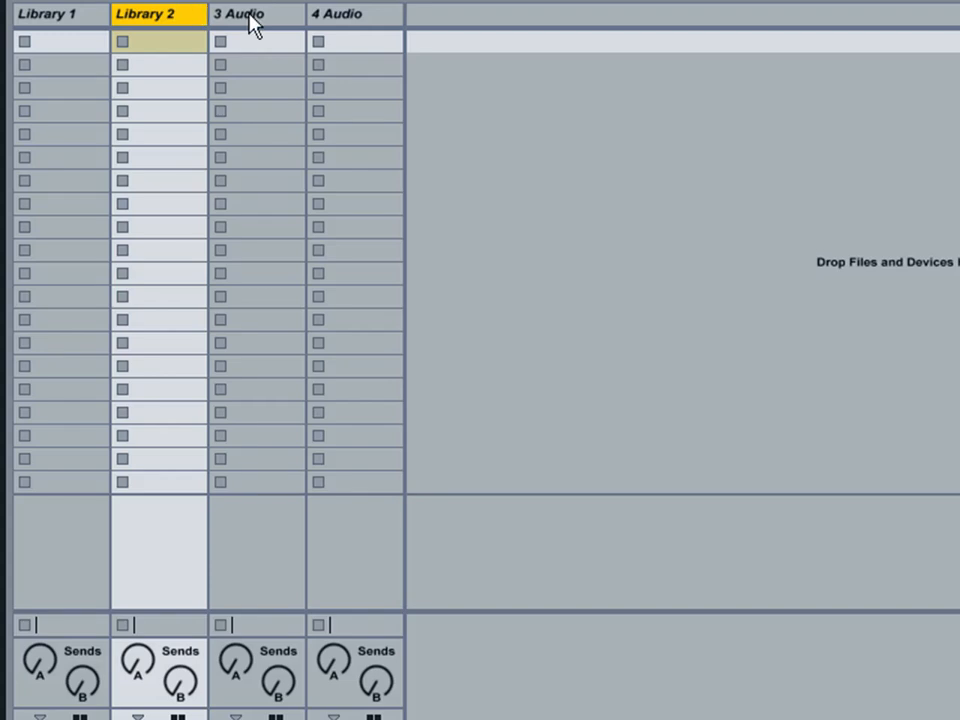
# Step: Rename the third and fourth audio tracks to Deck A and Deck B
pyautogui.rightClick(240, 14)
pyautogui.write('Deck A')
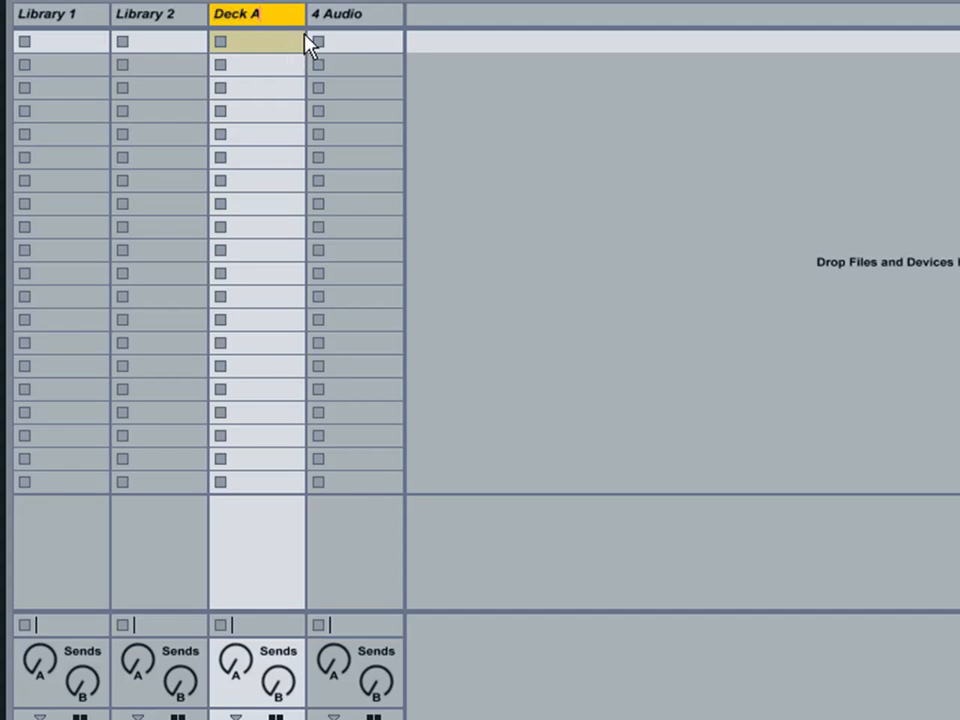
pyautogui.rightClick(336, 12)
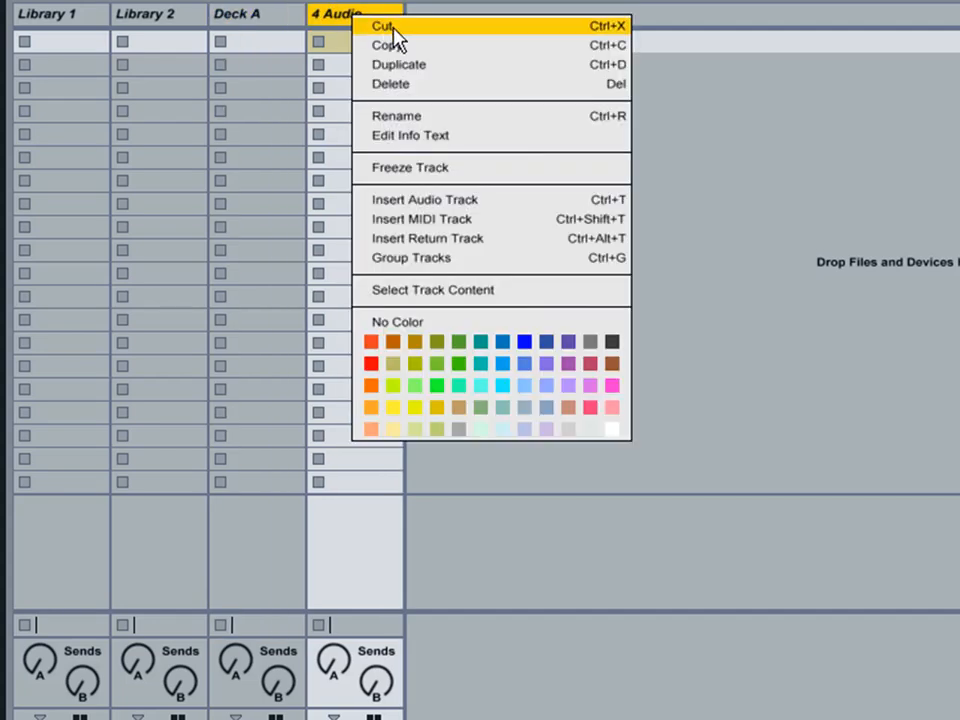
pyautogui.click(396, 114)
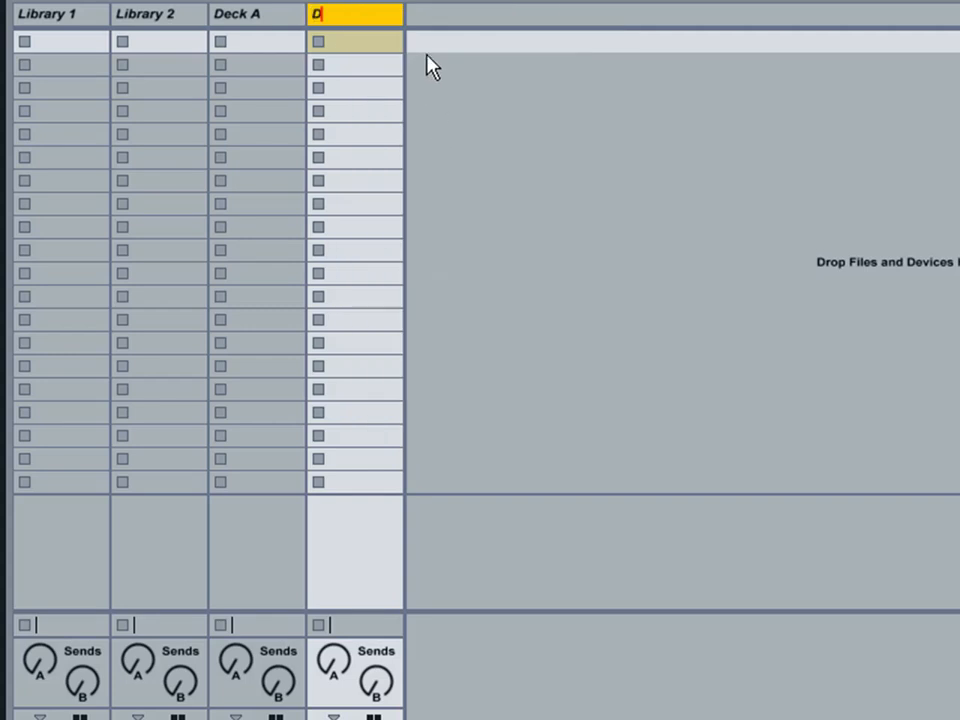
pyautogui.write('Deck B')
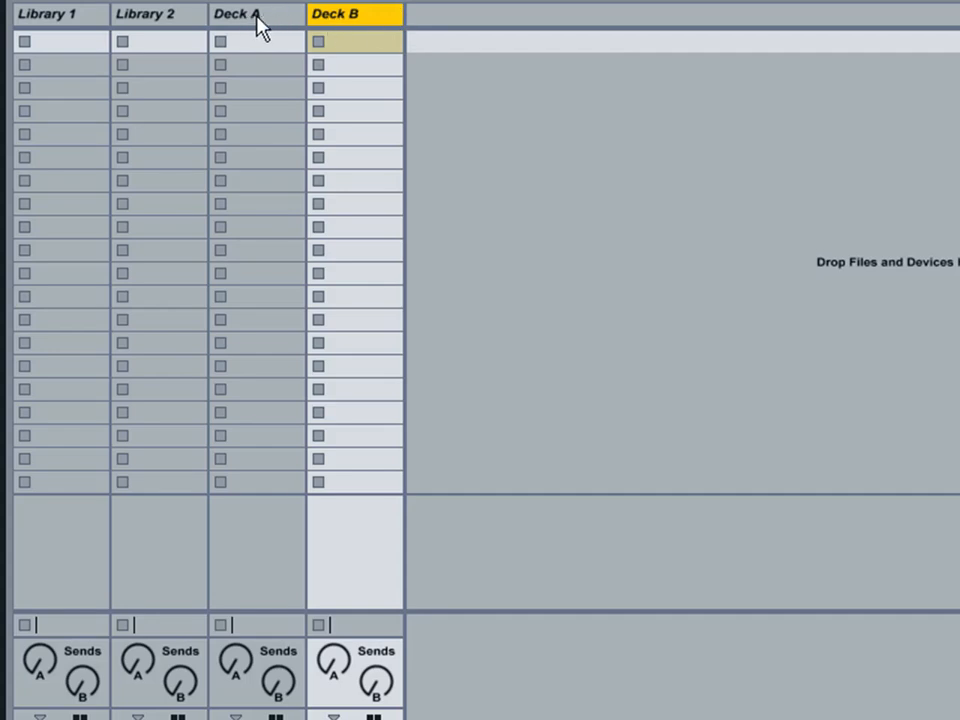
pyautogui.moveTo(268, 52)
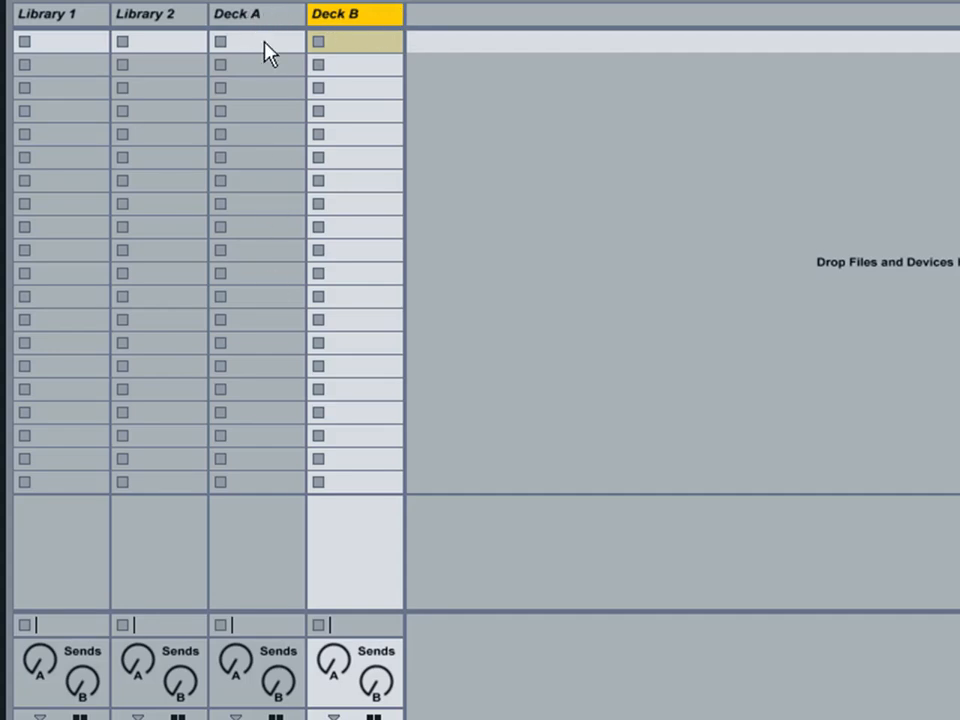
pyautogui.moveTo(236, 30)
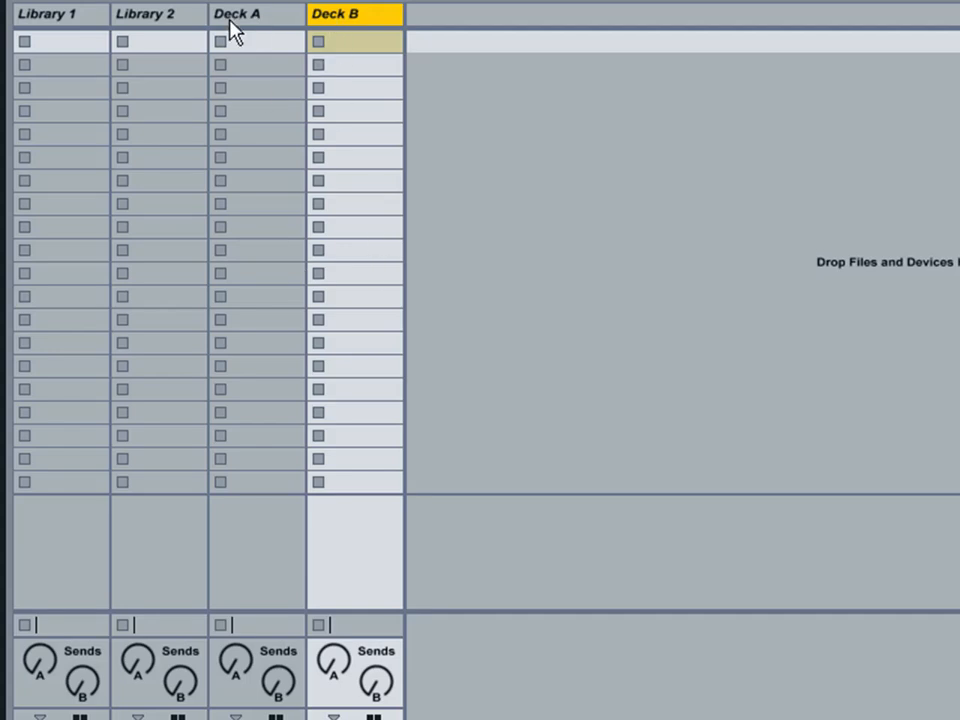
pyautogui.moveTo(246, 28)
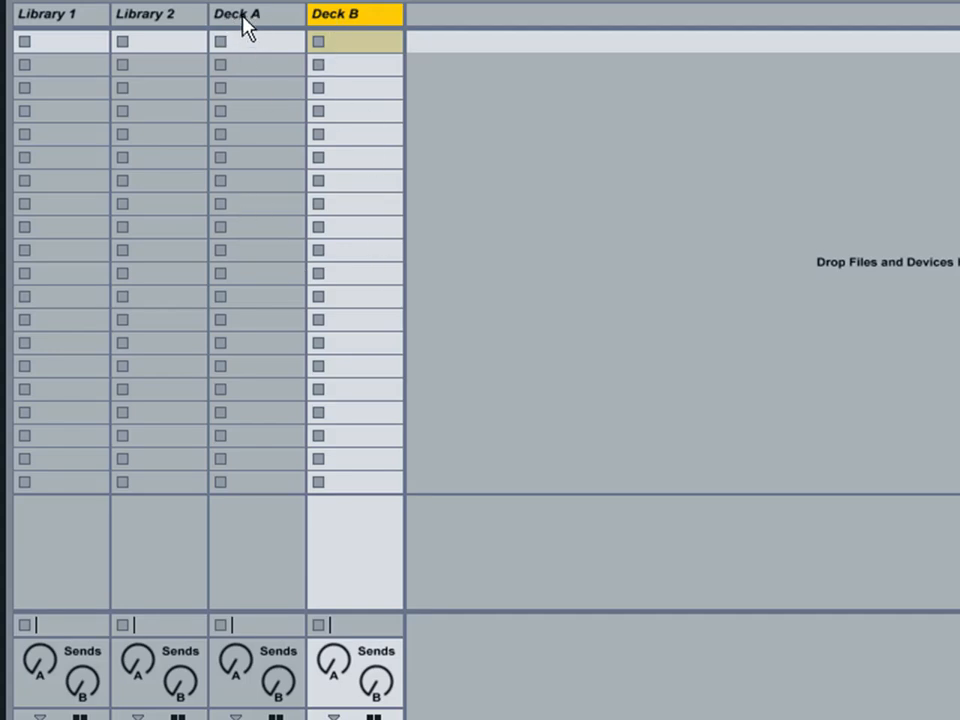
pyautogui.moveTo(350, 20)
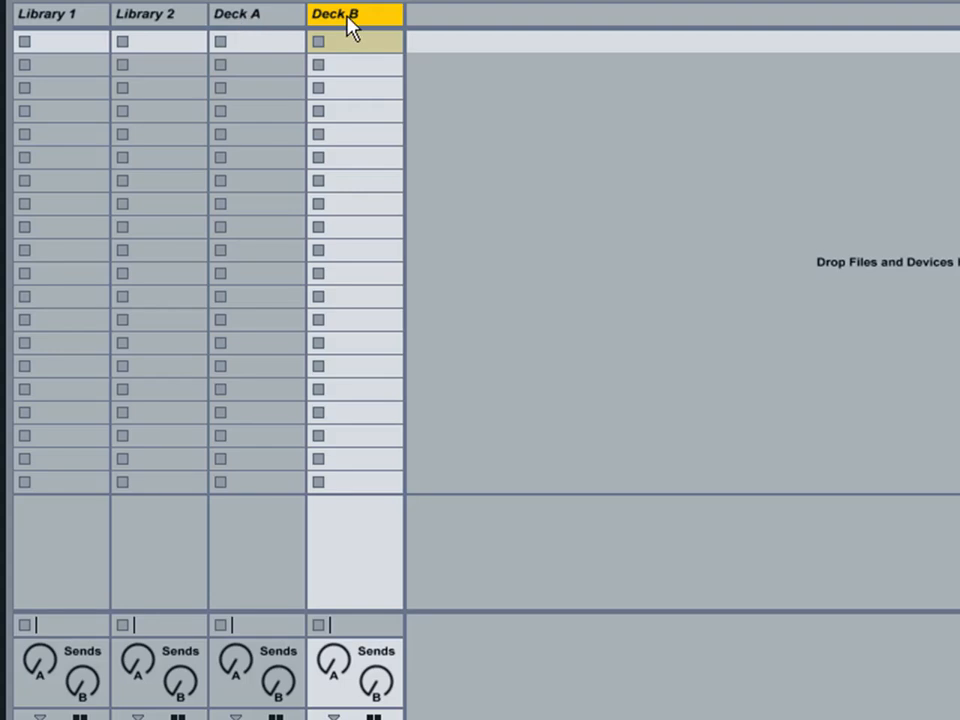
pyautogui.moveTo(312, 22)
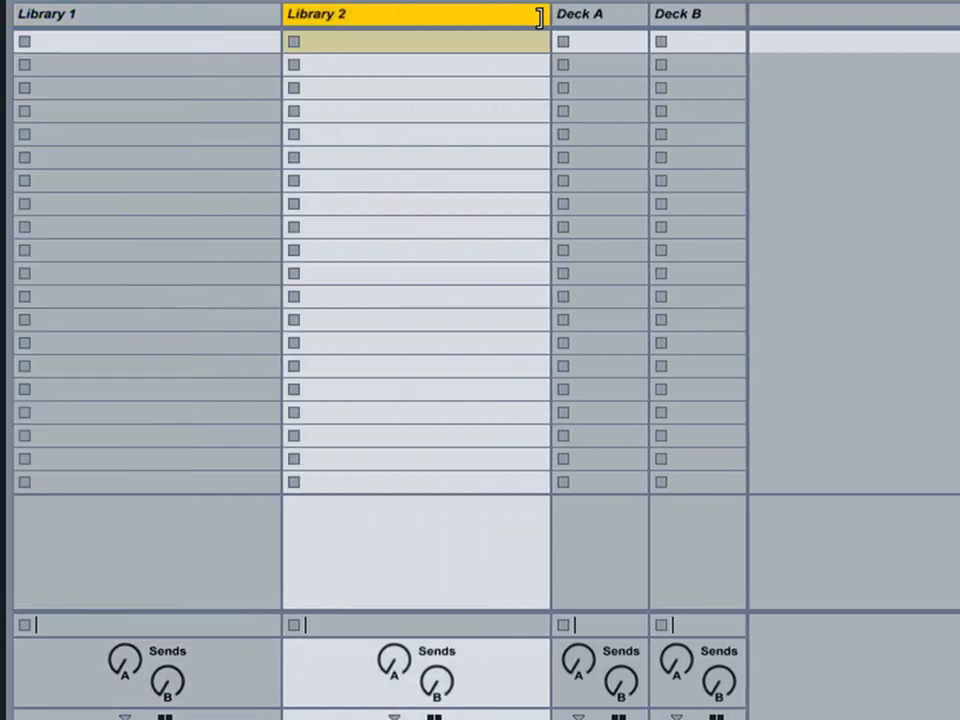
pyautogui.moveTo(156, 136)
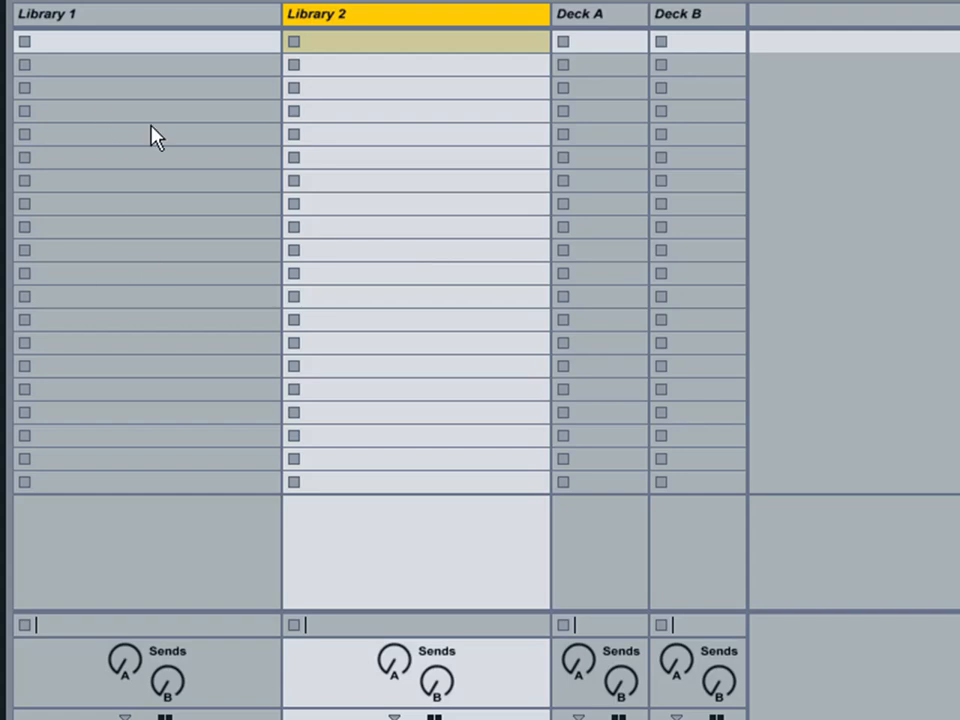
pyautogui.moveTo(88, 68)
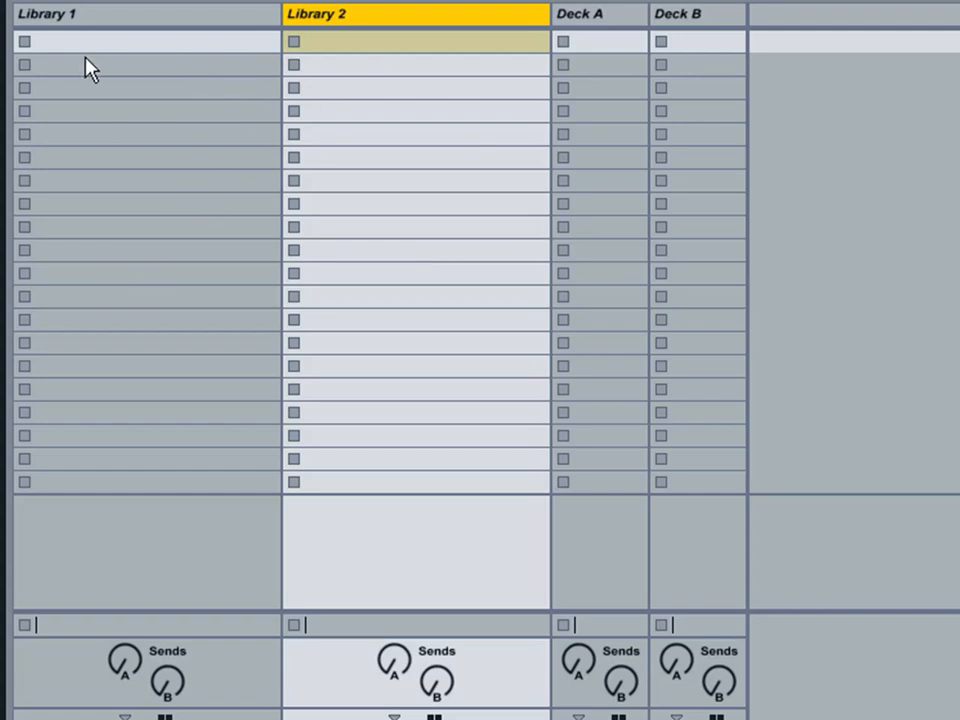
pyautogui.moveTo(716, 48)
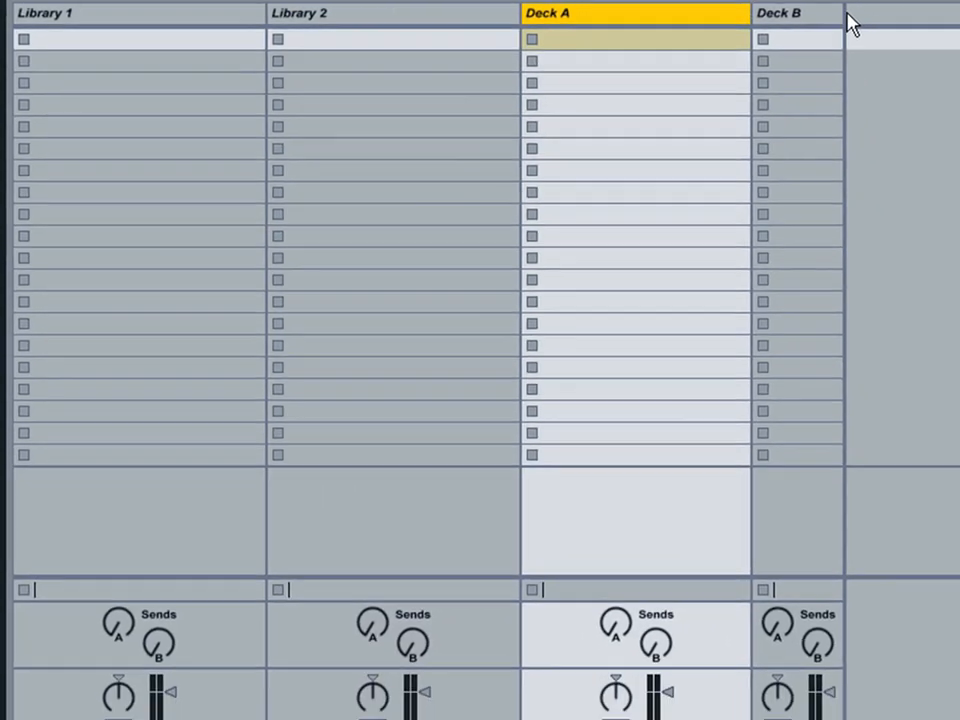
# Step: Select the Deck B track header to even out the track widths
pyautogui.click(778, 12)
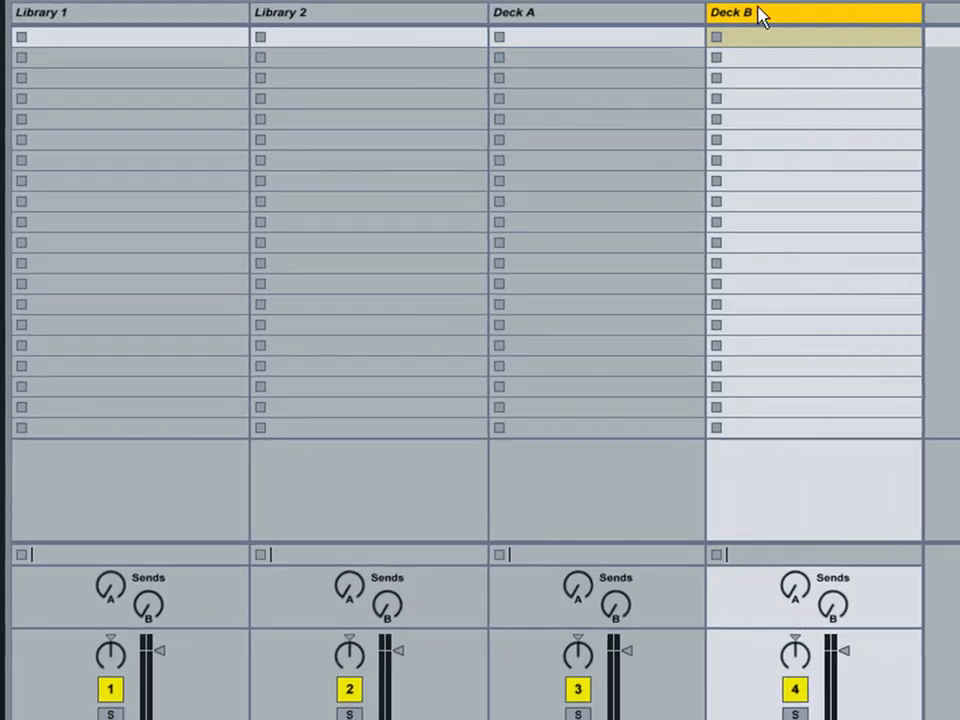
pyautogui.moveTo(498, 22)
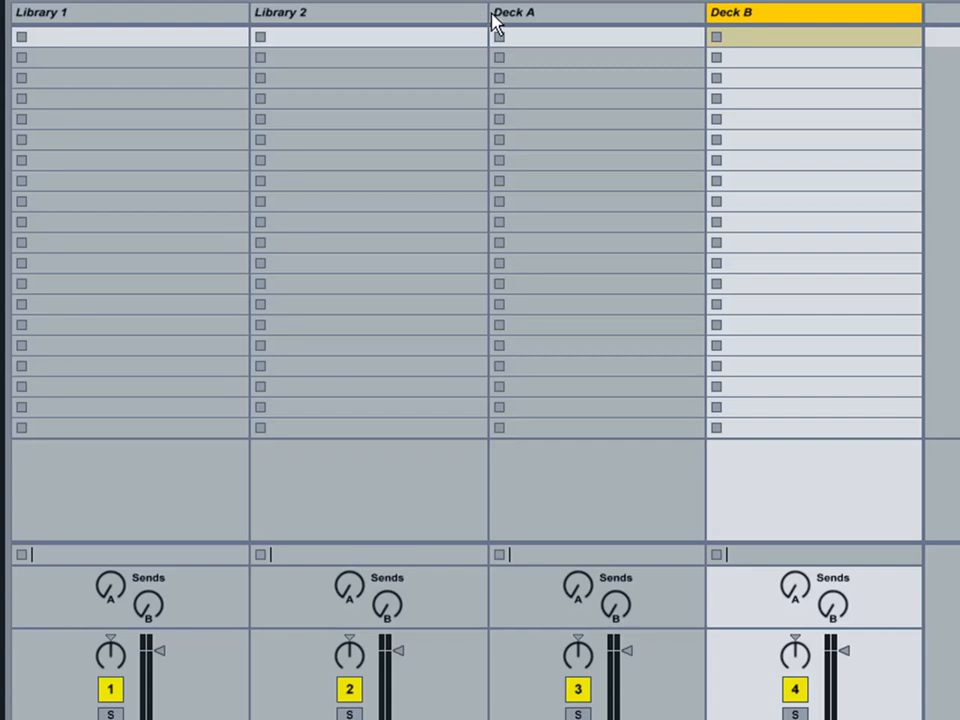
pyautogui.moveTo(256, 30)
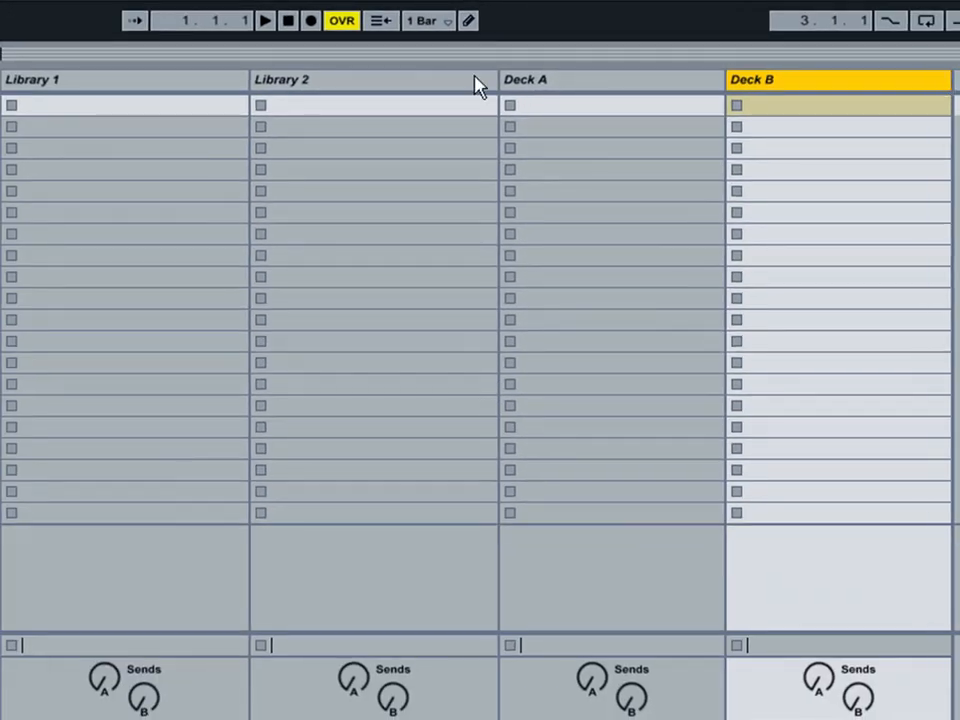
pyautogui.moveTo(938, 96)
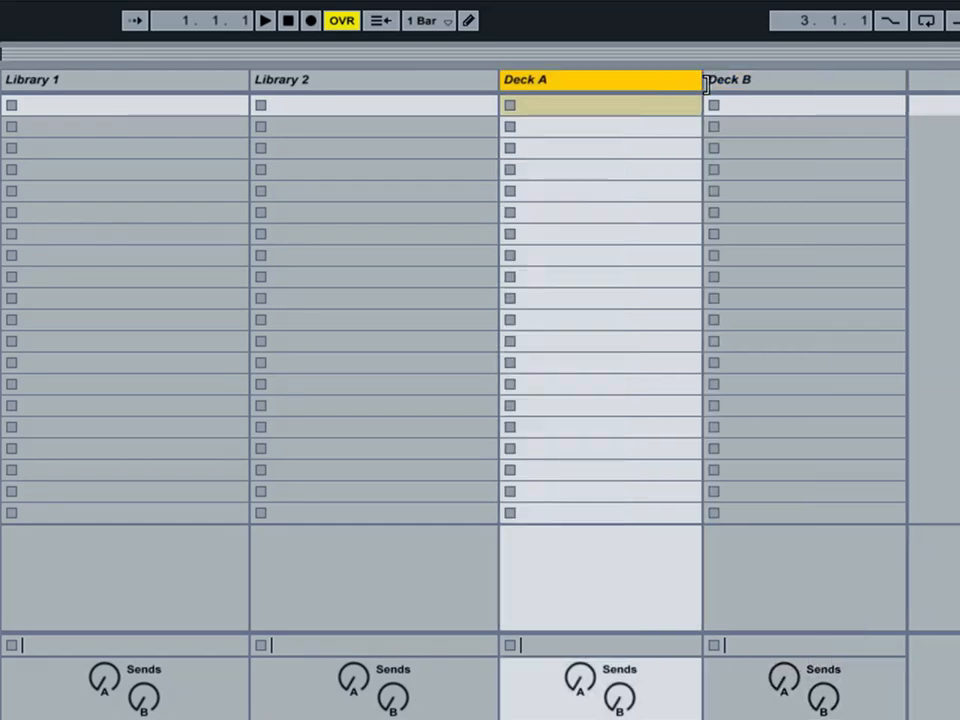
pyautogui.moveTo(504, 172)
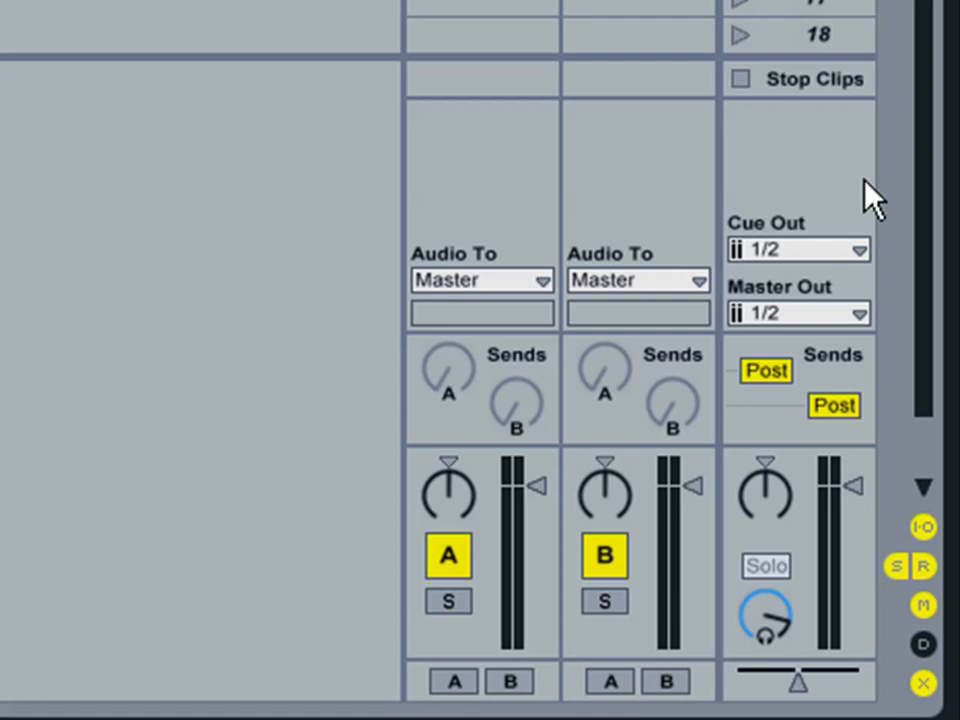
pyautogui.moveTo(820, 300)
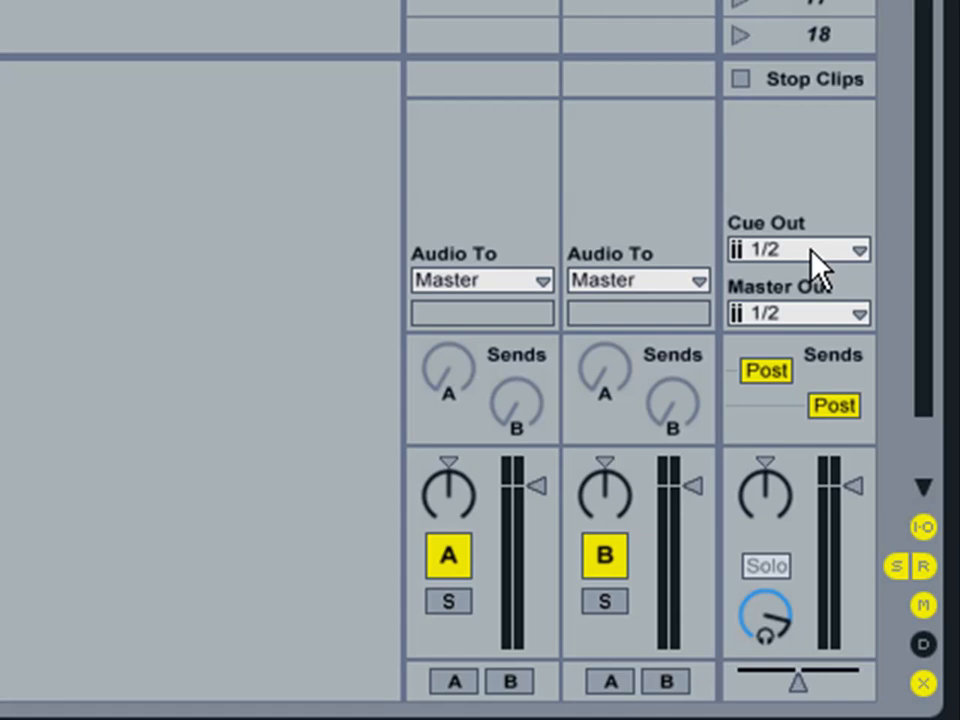
# Step: Route the Master track's Cue Out to channels 3/4, keeping the main output on 1/2
pyautogui.click(856, 250)
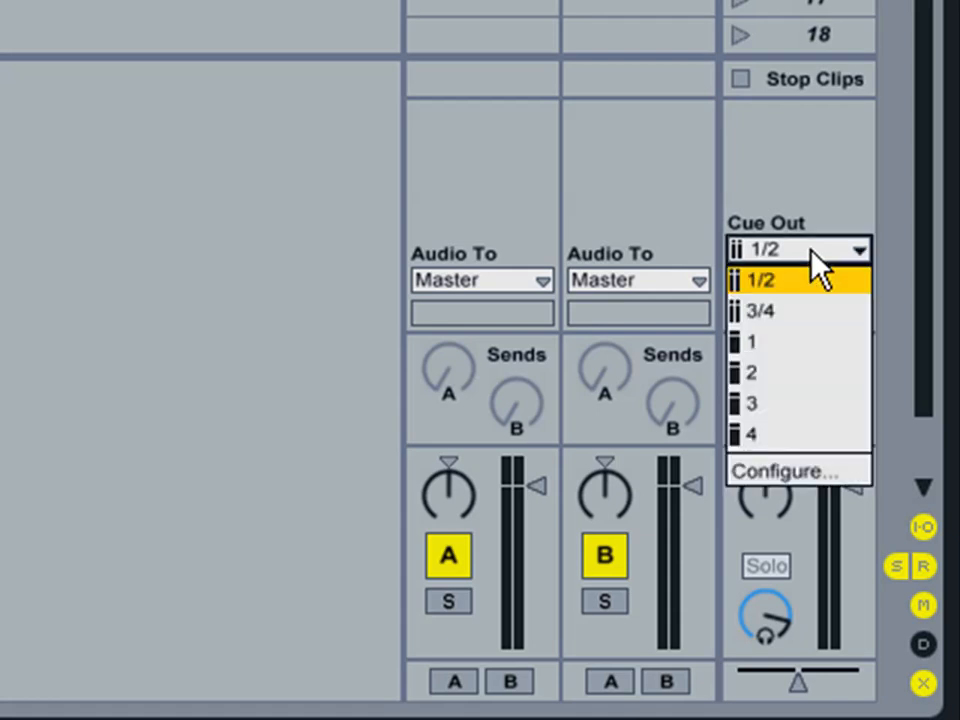
pyautogui.click(760, 310)
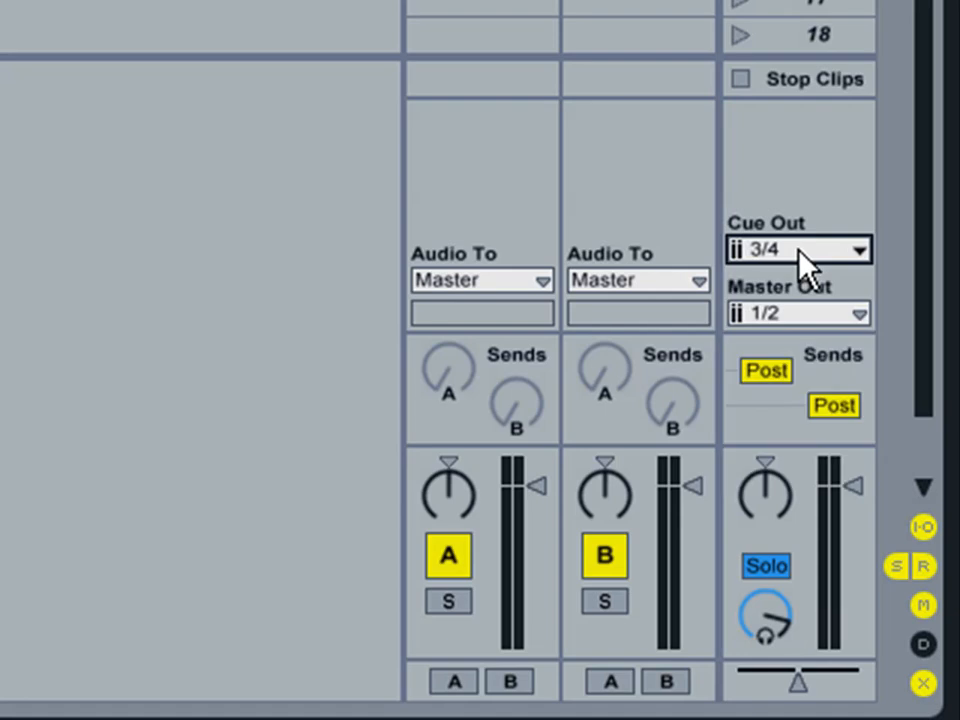
pyautogui.click(108, 8)
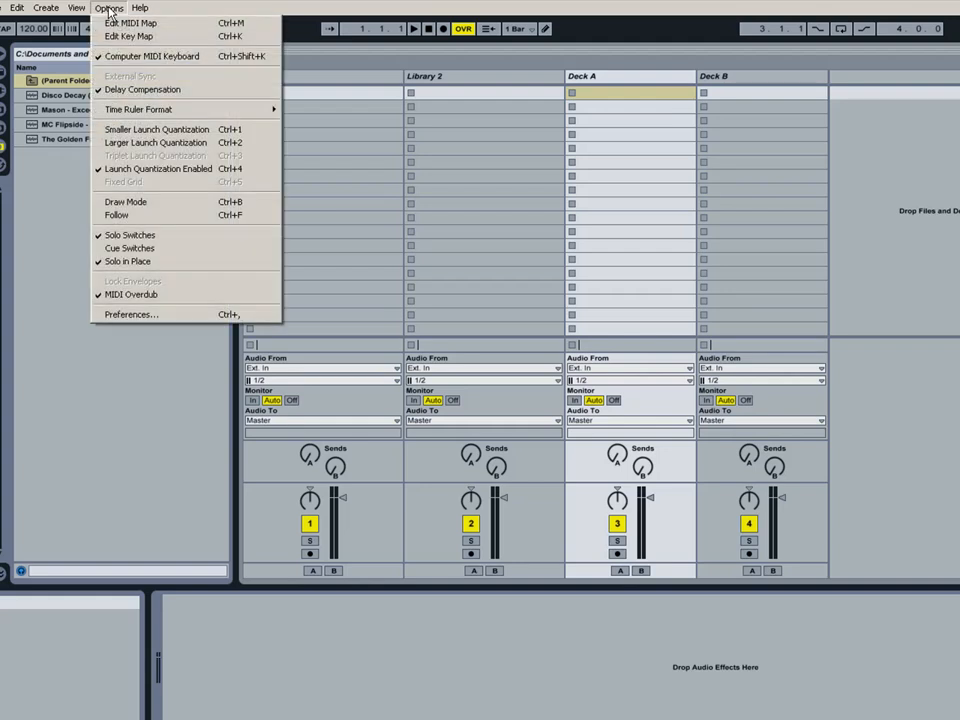
pyautogui.moveTo(130, 314)
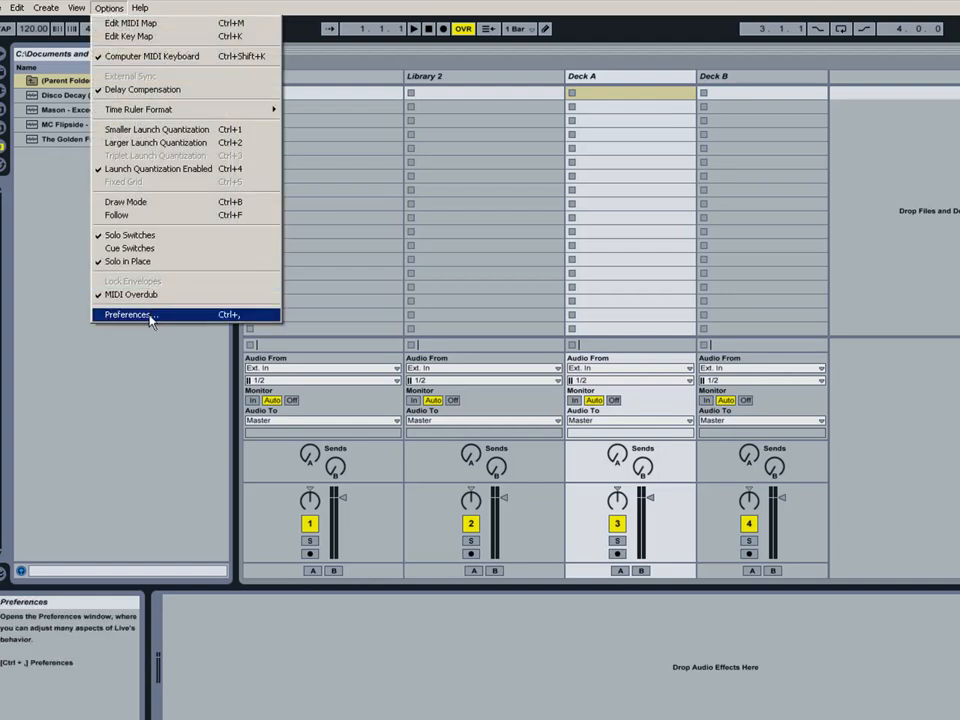
# Step: Enable hardware outputs 3/4 in the Preferences Output Config and close both windows
pyautogui.click(128, 314)
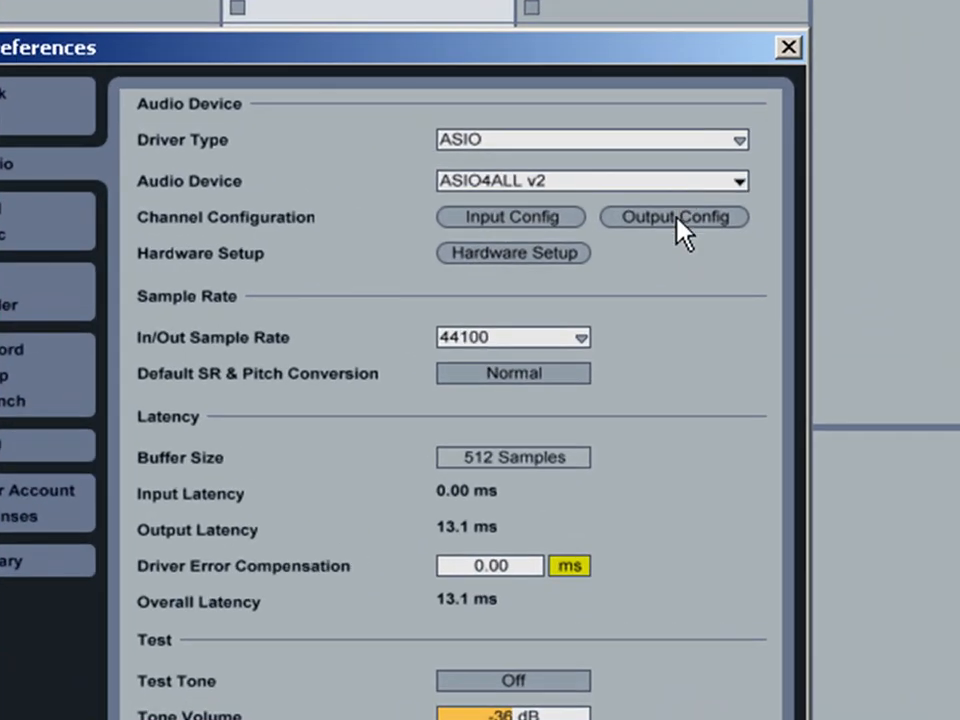
pyautogui.click(674, 216)
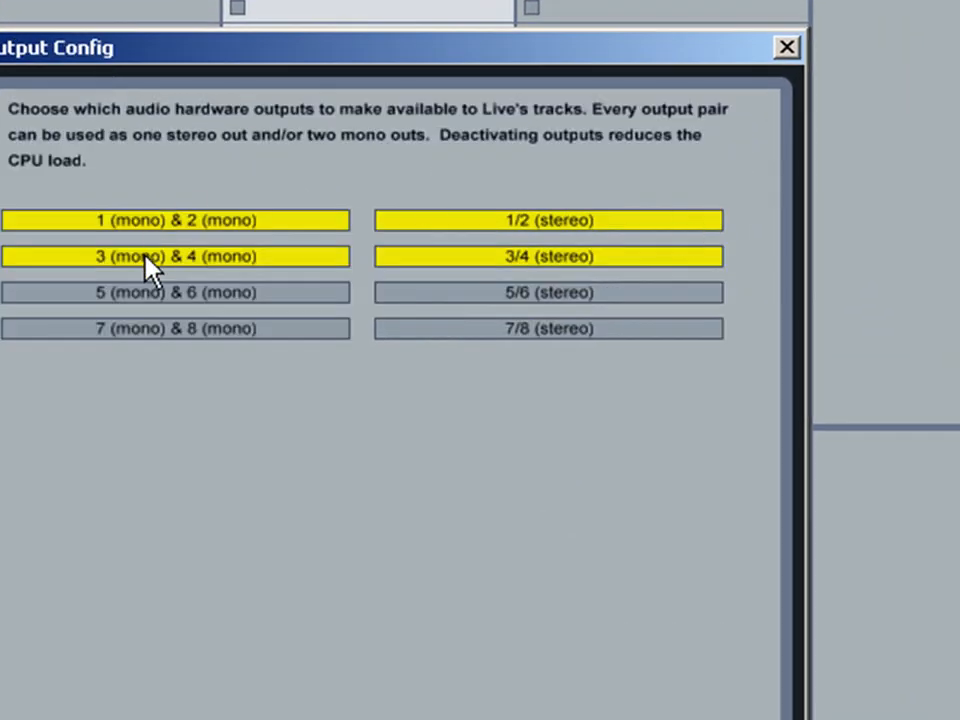
pyautogui.click(548, 256)
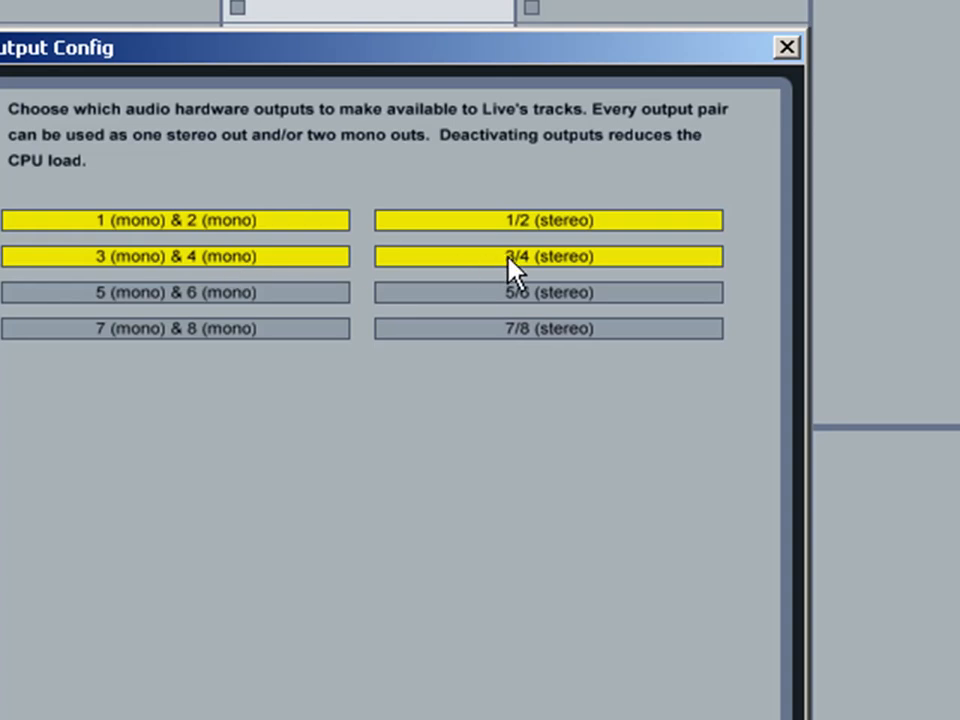
pyautogui.click(786, 48)
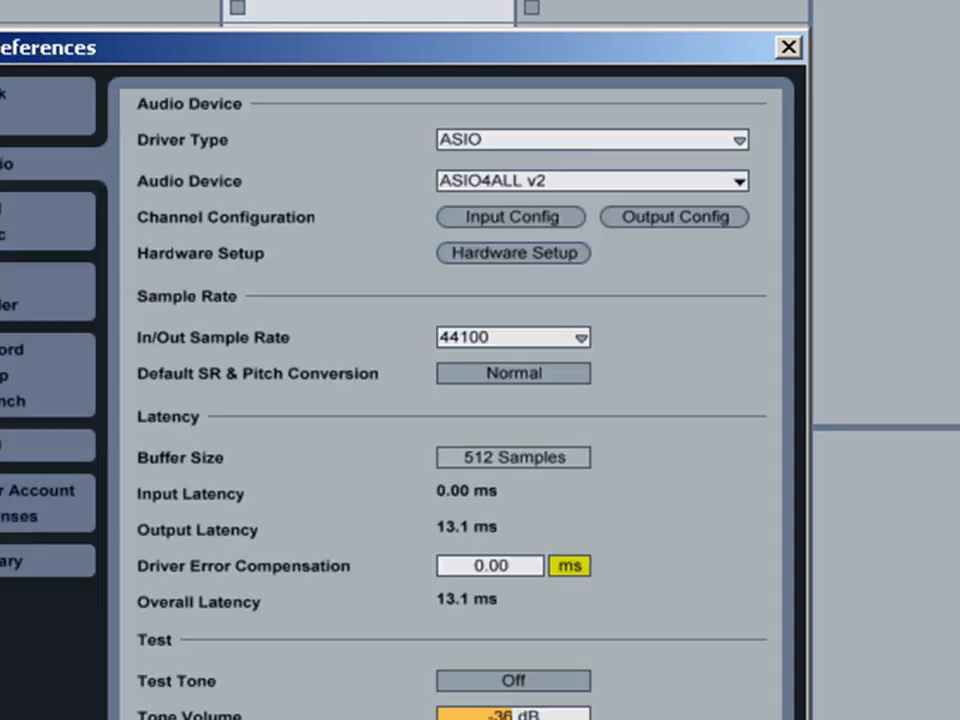
pyautogui.click(788, 48)
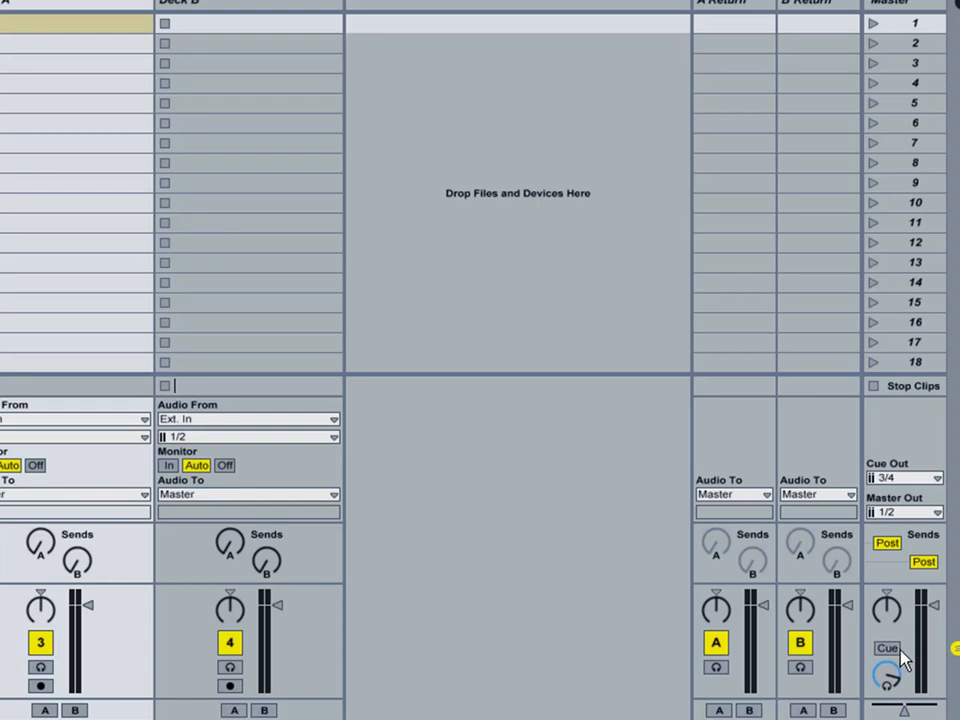
# Step: Set the Master's Solo/Cue switch to Cue so track solo buttons act as headphone cues
pyautogui.click(886, 648)
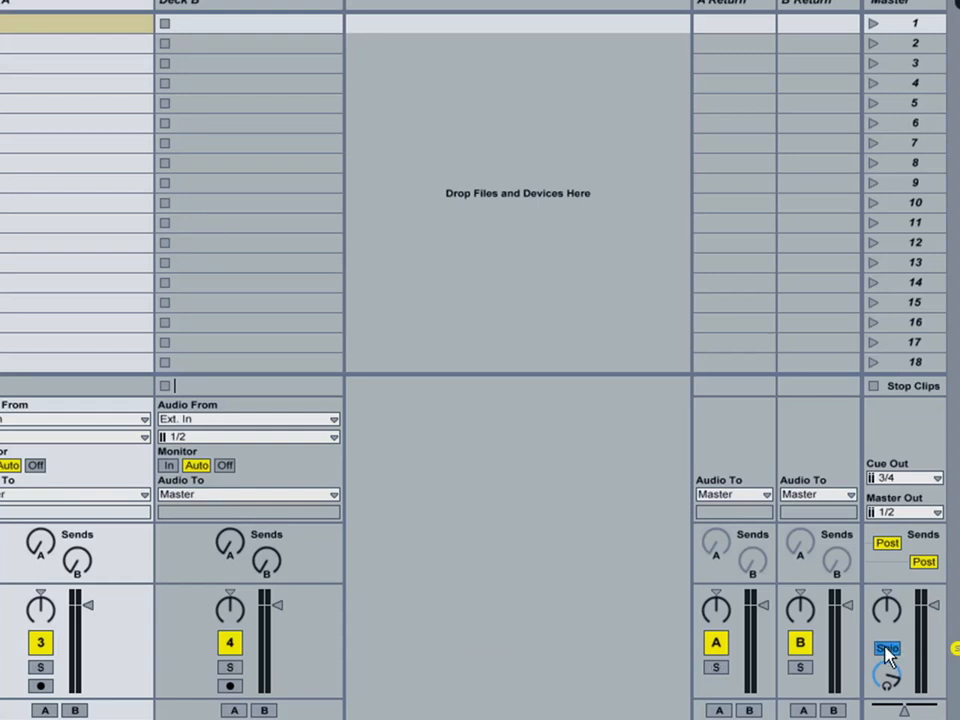
pyautogui.click(886, 648)
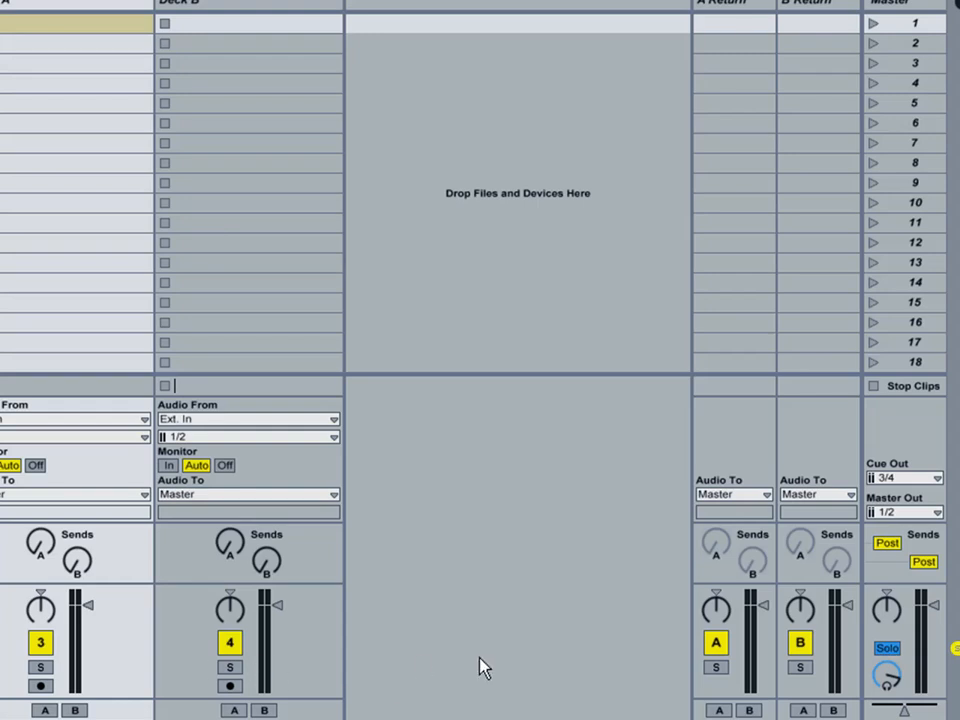
pyautogui.click(886, 648)
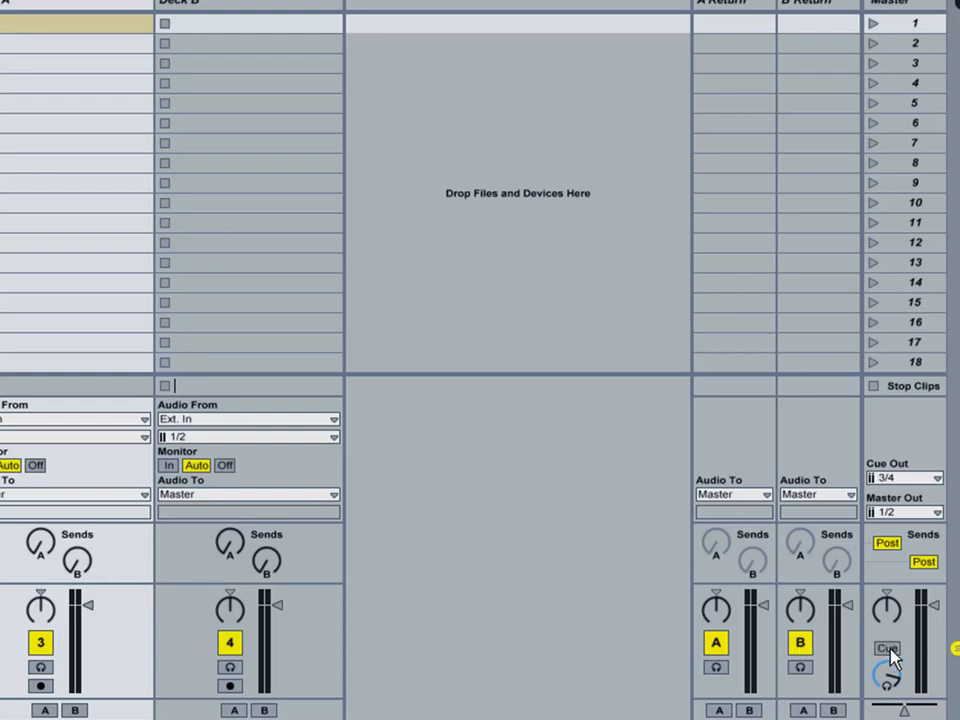
pyautogui.moveTo(40, 670)
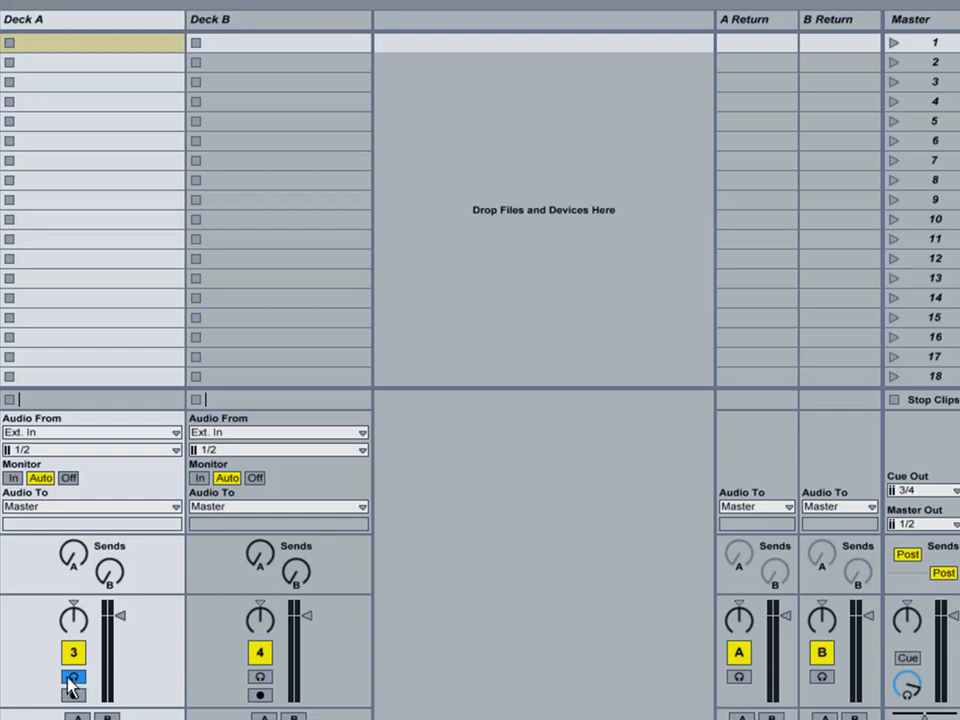
# Step: Preview Deck A on the headphone cue output, then switch the preview off again
pyautogui.click(72, 686)
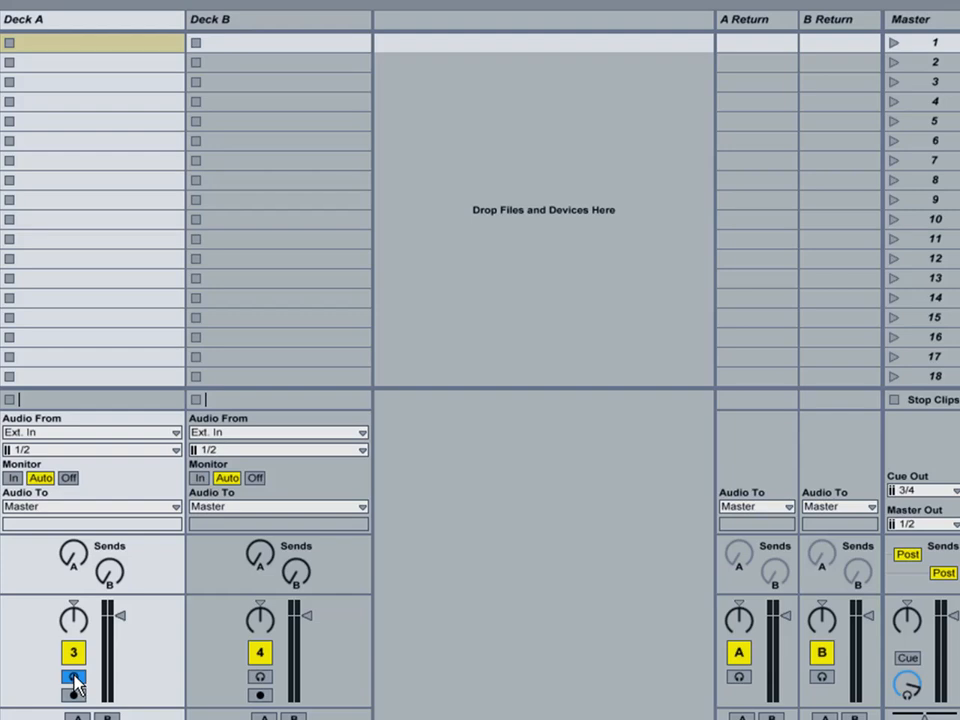
pyautogui.click(72, 676)
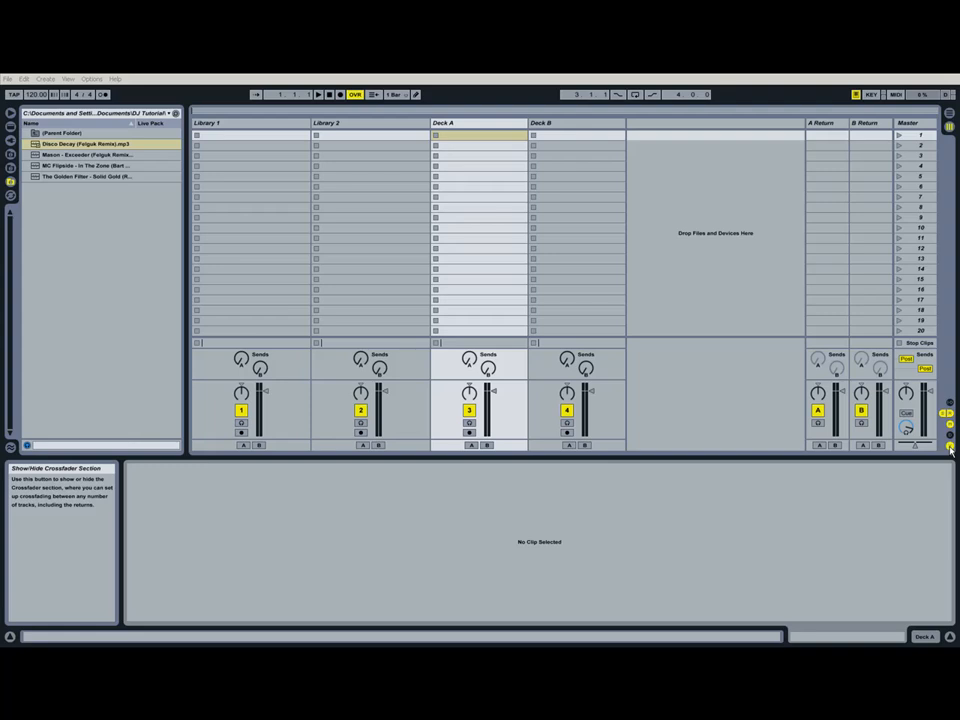
pyautogui.moveTo(760, 440)
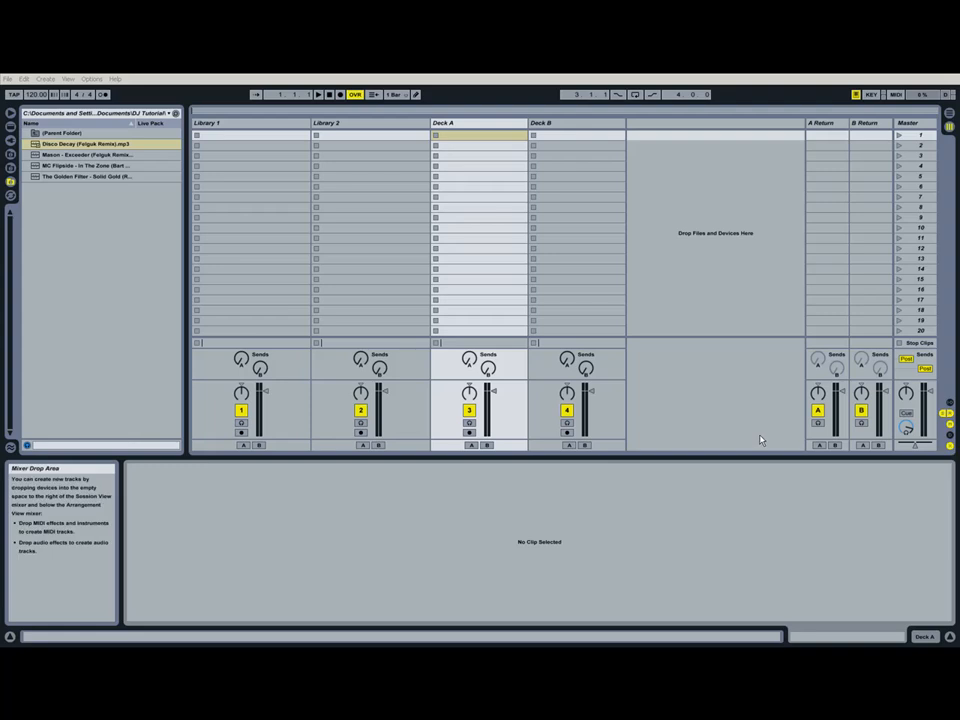
pyautogui.moveTo(758, 442)
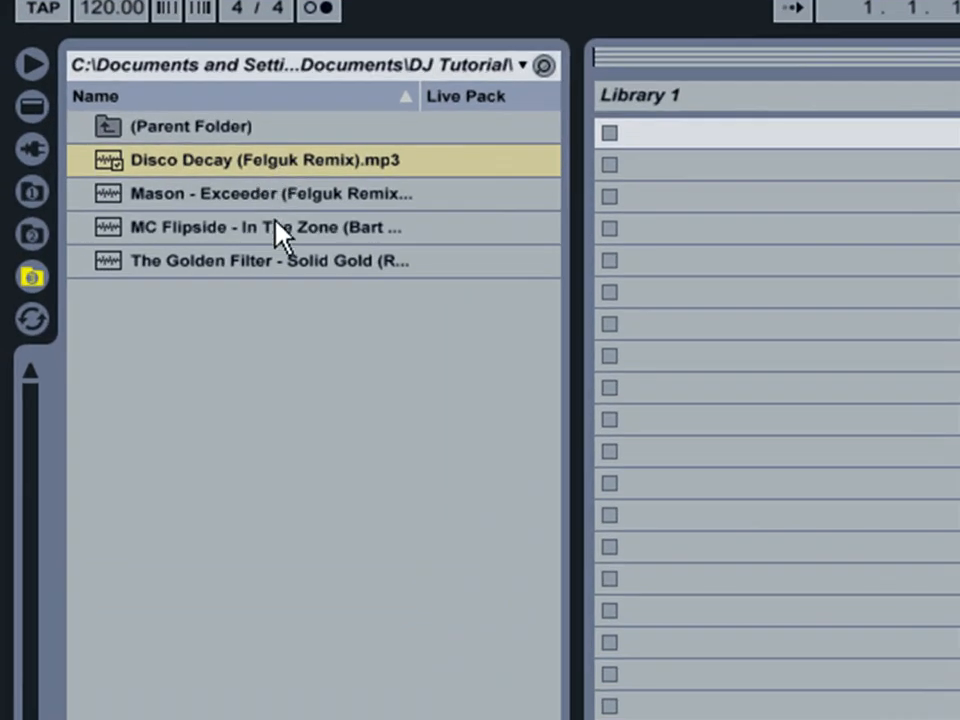
pyautogui.moveTo(770, 150)
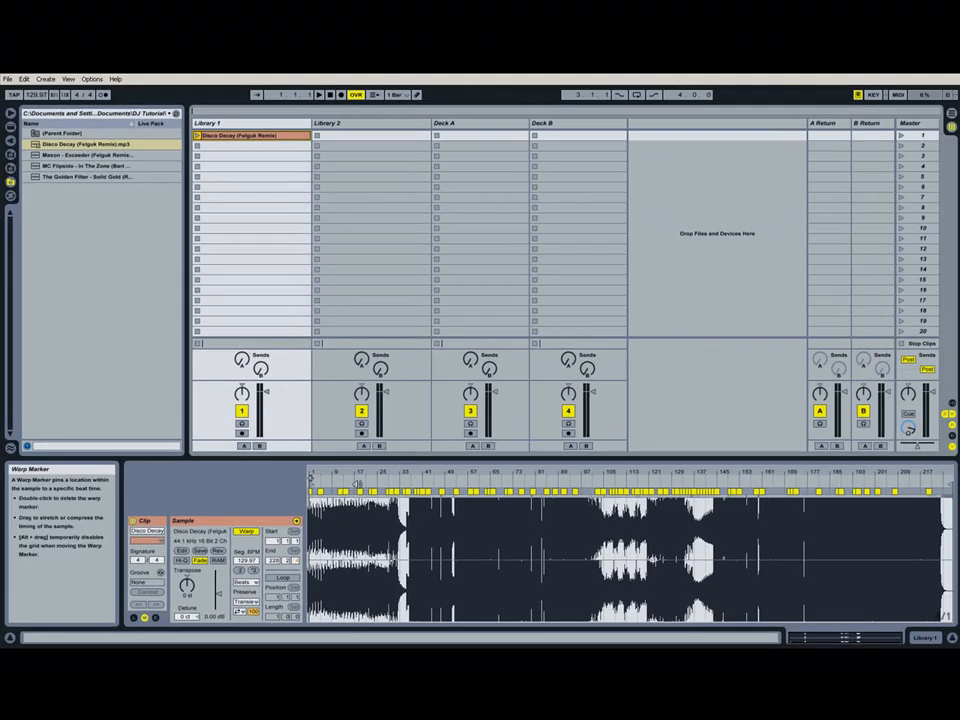
pyautogui.moveTo(358, 476)
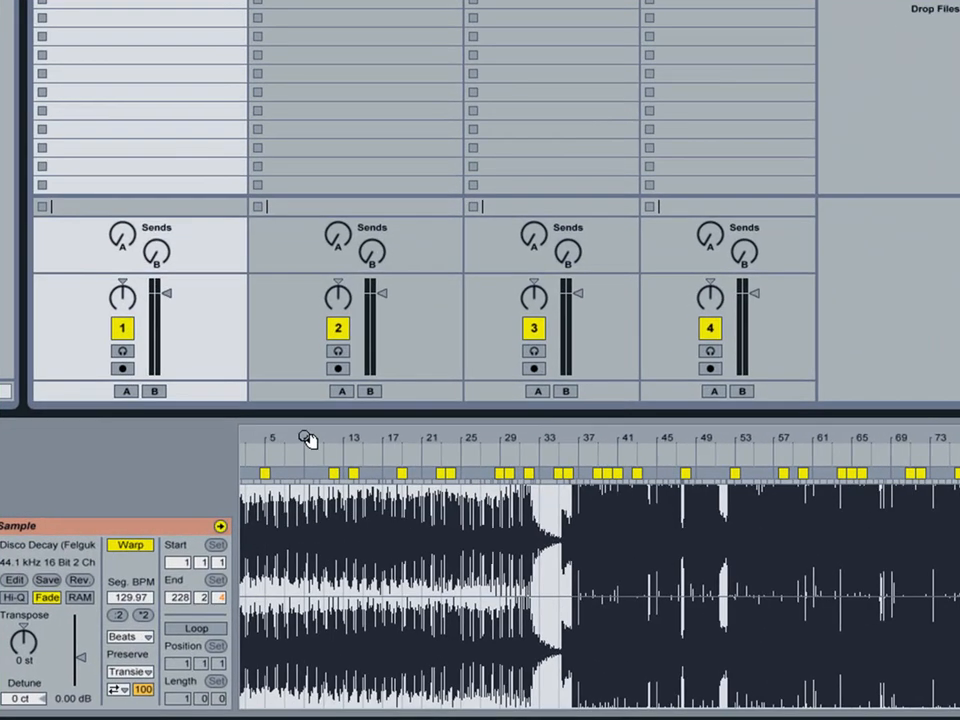
pyautogui.scroll(3)
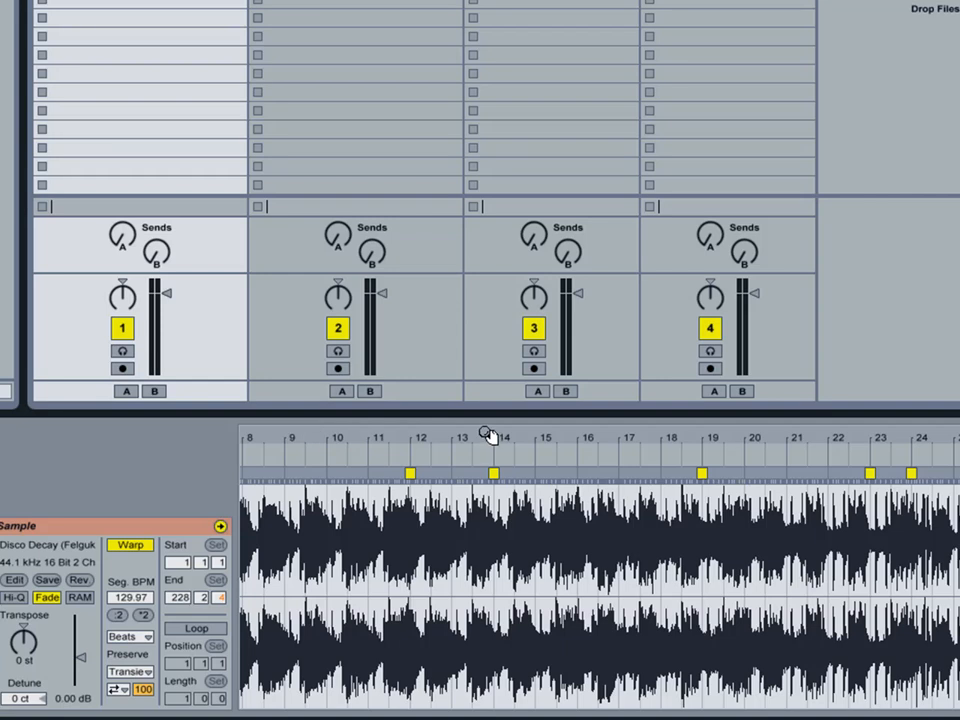
pyautogui.scroll(3)
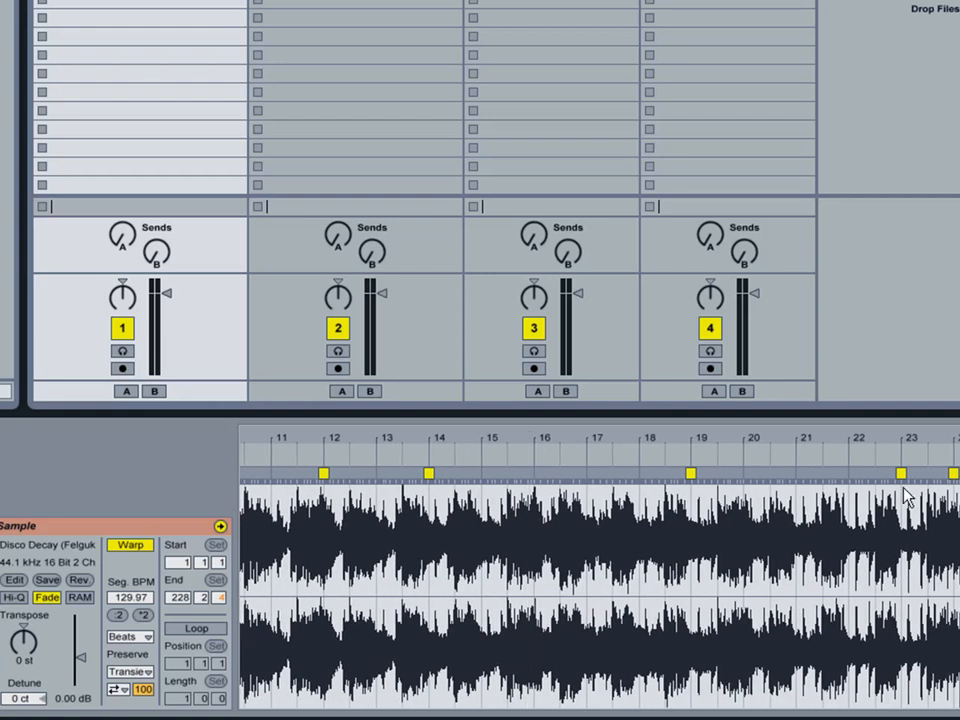
pyautogui.hscroll(3)
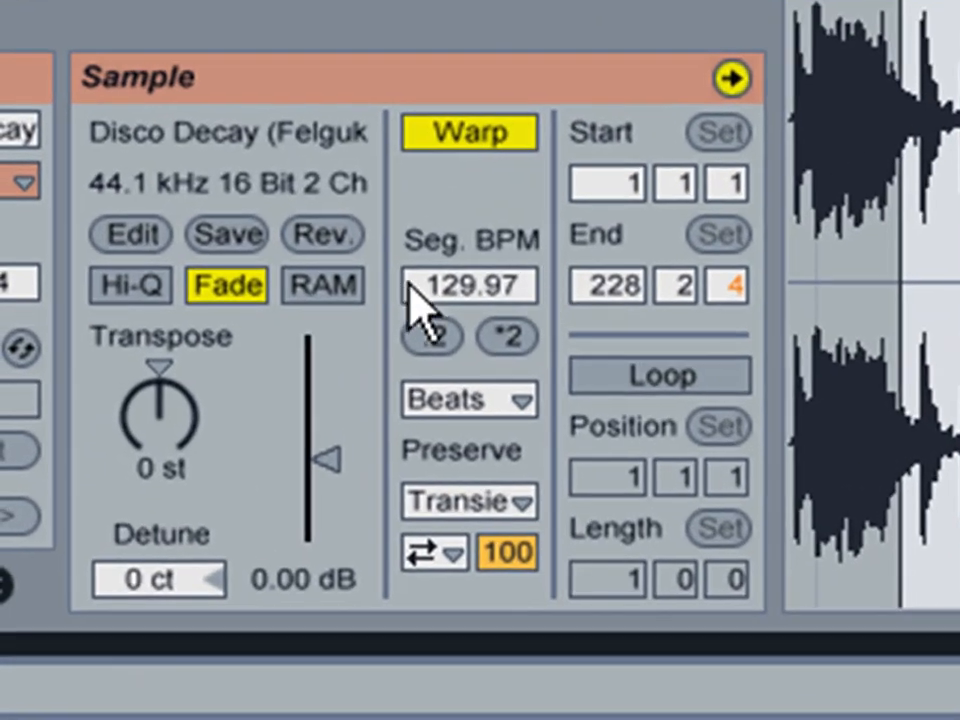
pyautogui.moveTo(460, 304)
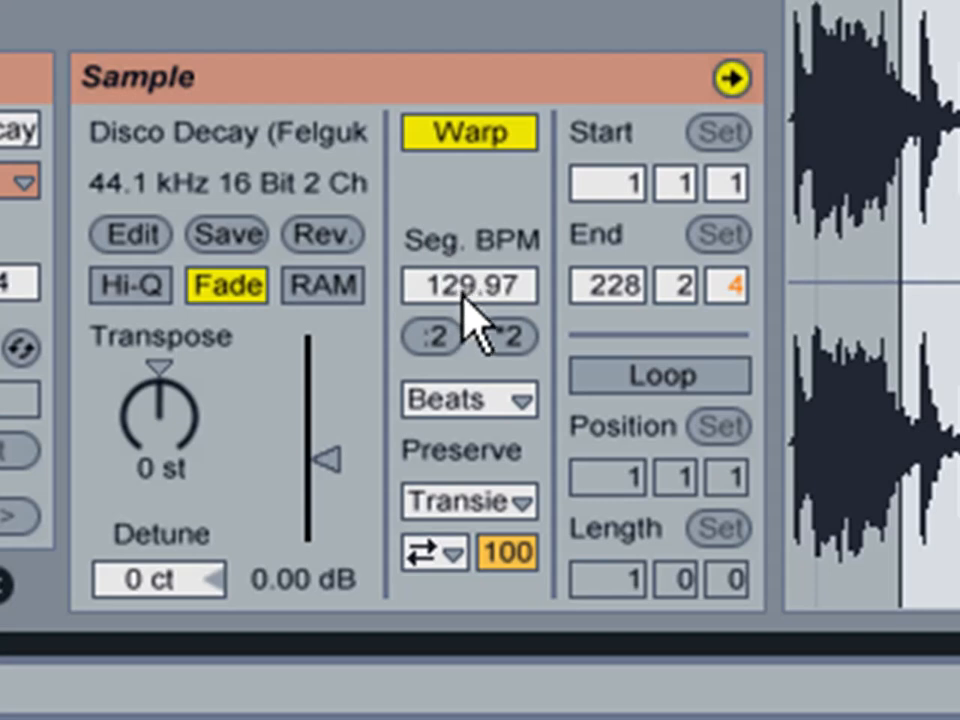
pyautogui.moveTo(510, 244)
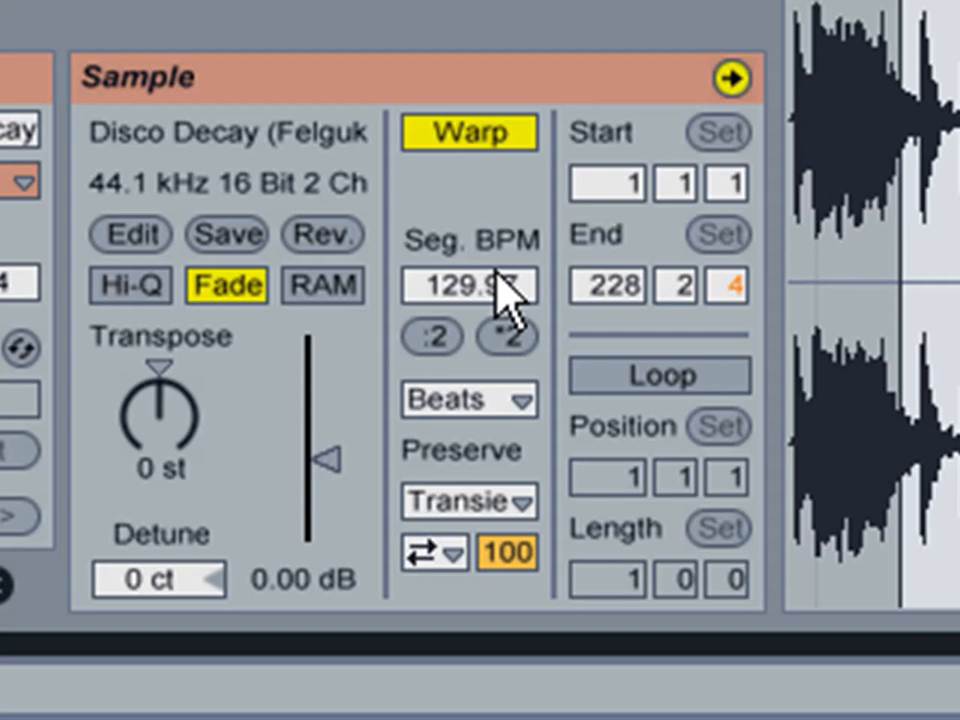
pyautogui.moveTo(510, 150)
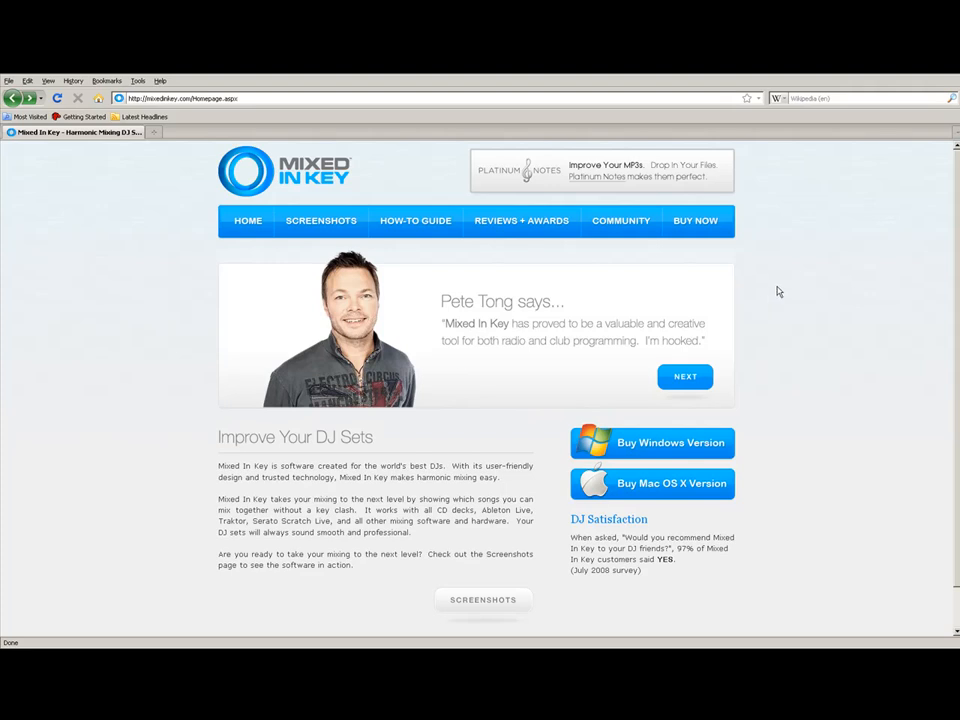
# Step: Visit the Mixed In Key Buy Now page, then the How-To Guide with the Camelot key wheel
pyautogui.click(694, 220)
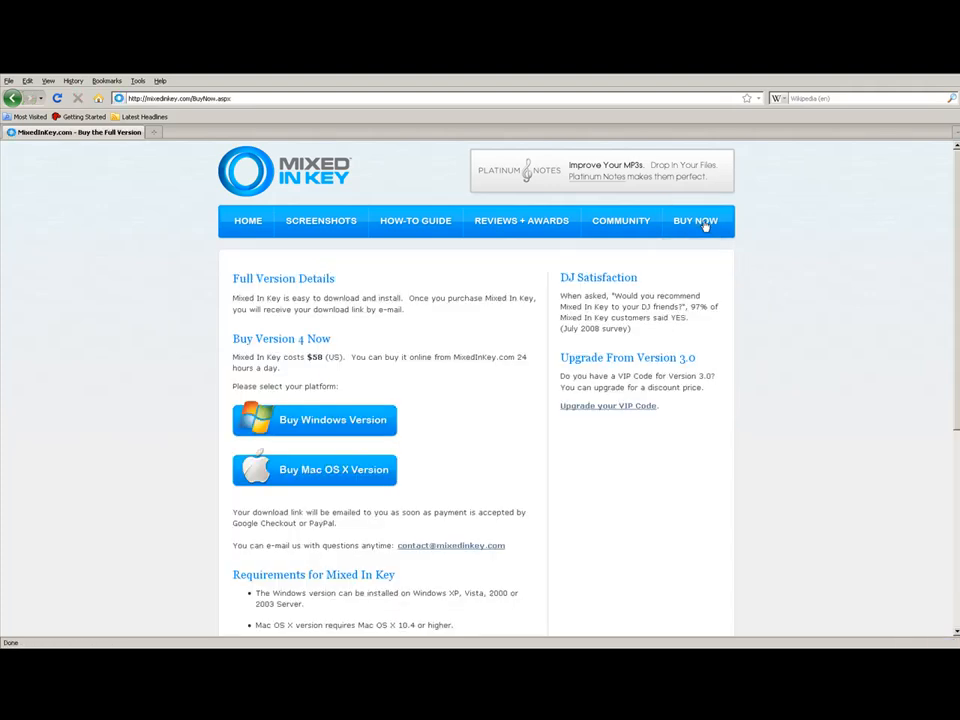
pyautogui.moveTo(394, 356)
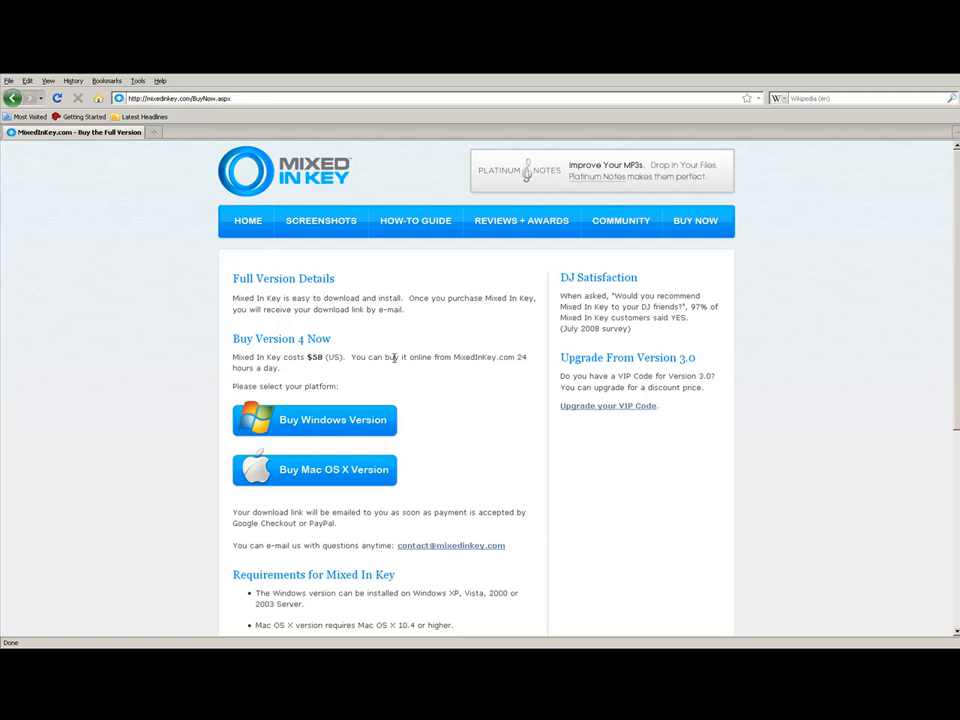
pyautogui.moveTo(402, 356)
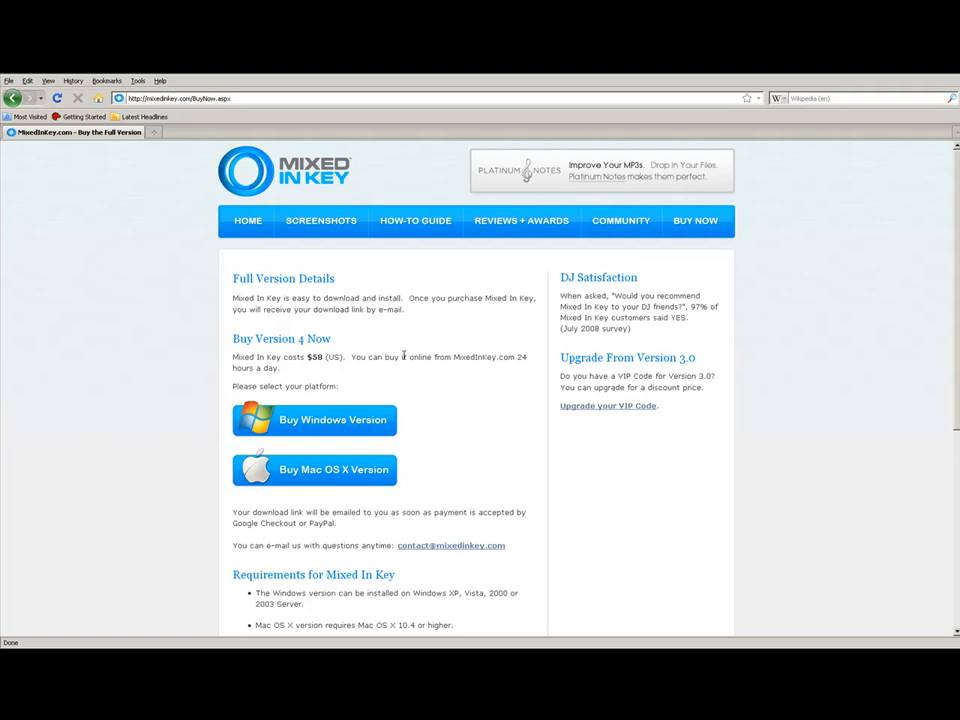
pyautogui.moveTo(416, 224)
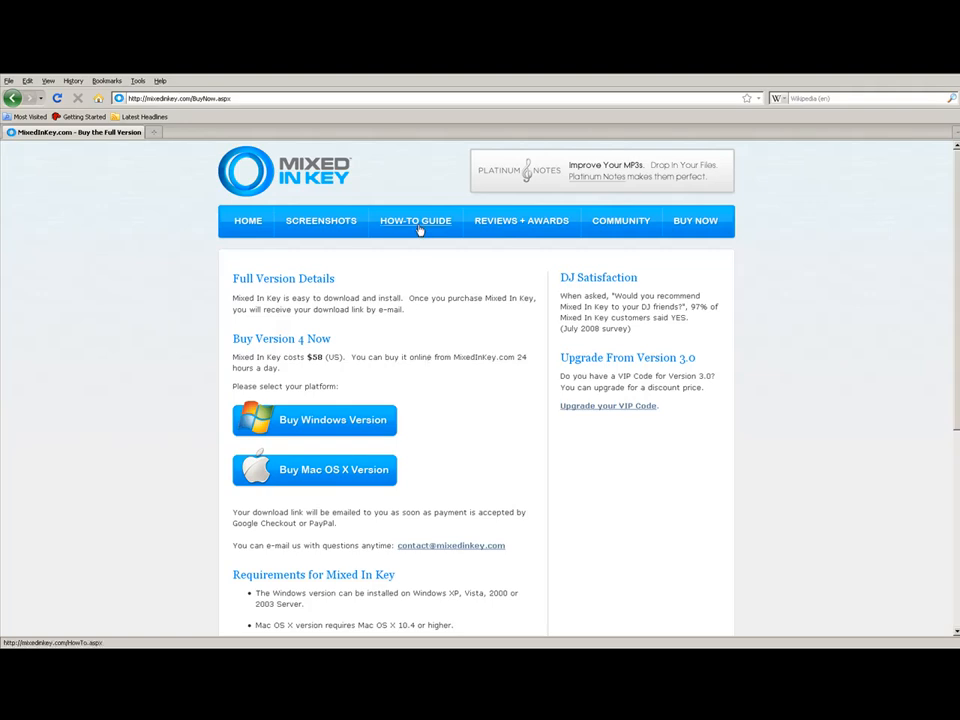
pyautogui.click(416, 220)
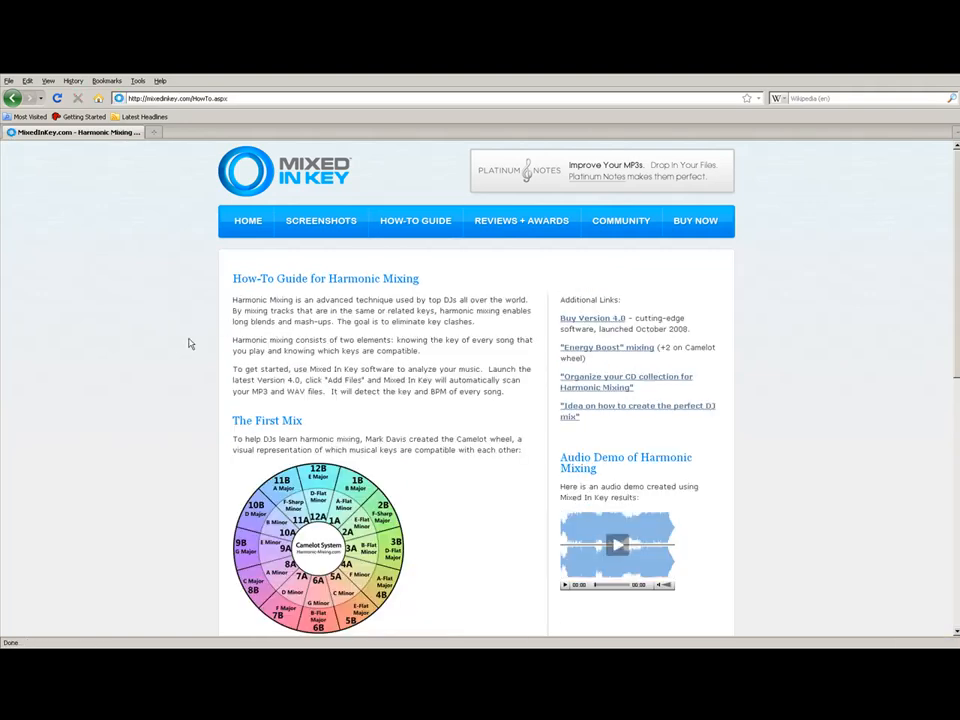
pyautogui.click(320, 544)
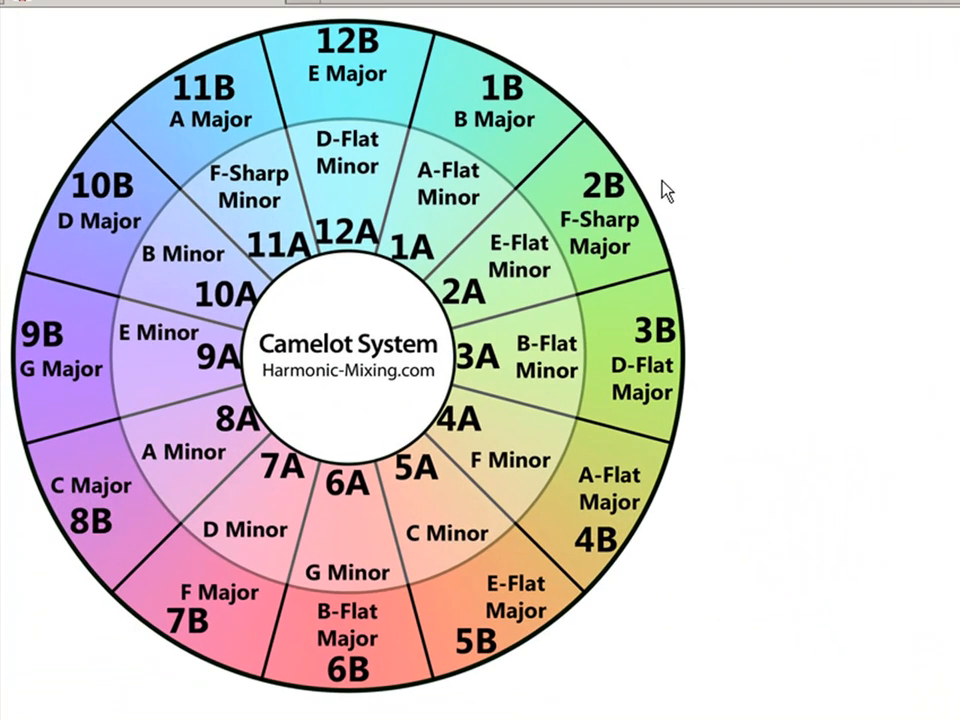
pyautogui.moveTo(350, 102)
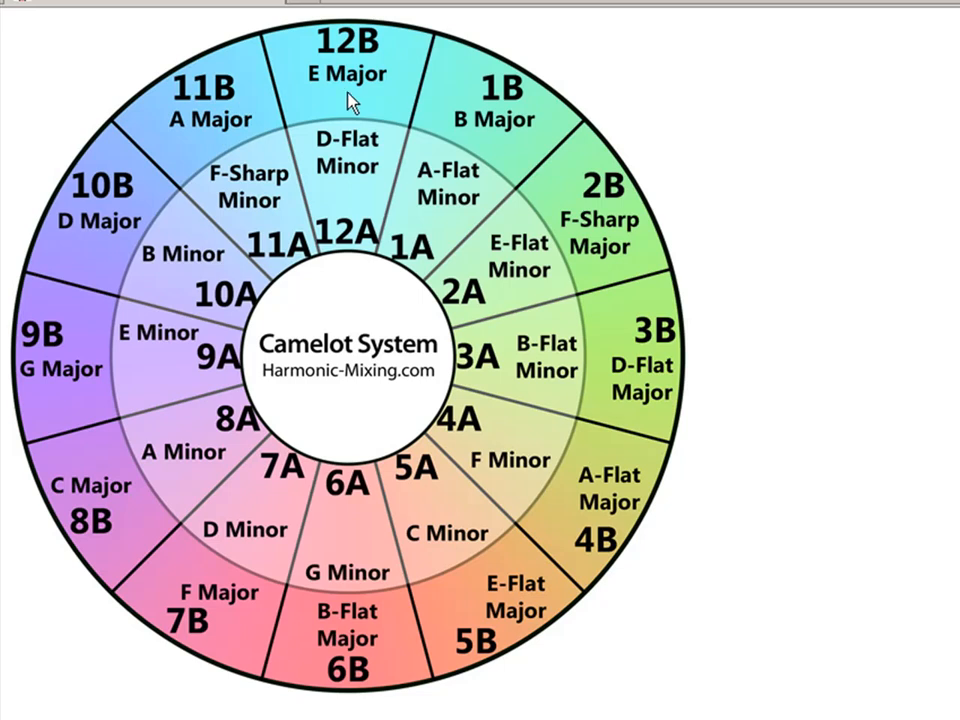
pyautogui.moveTo(496, 132)
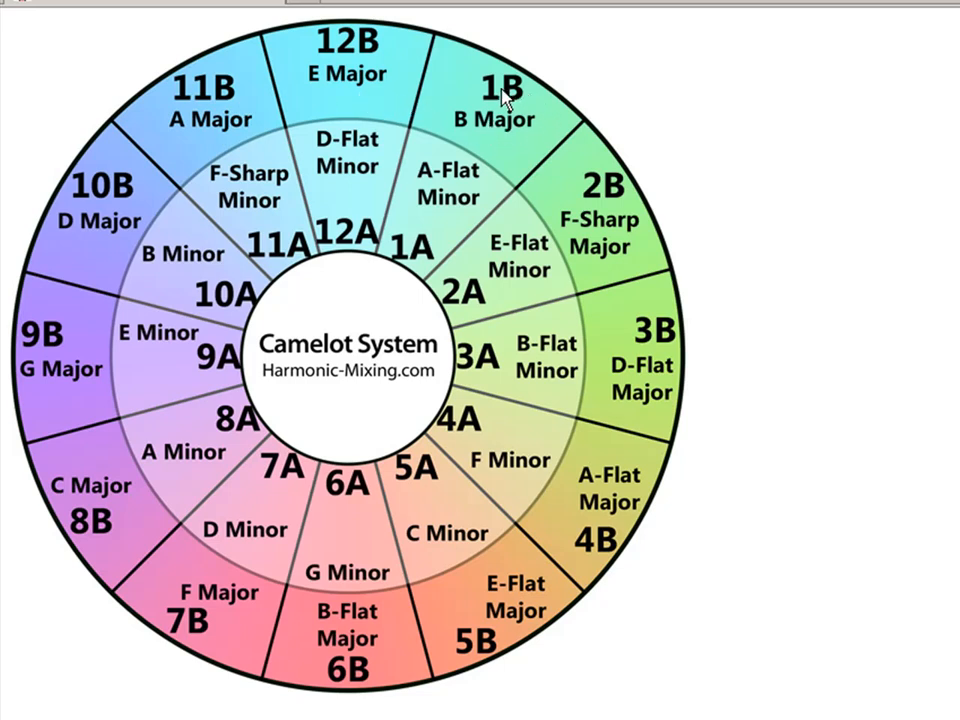
pyautogui.moveTo(536, 116)
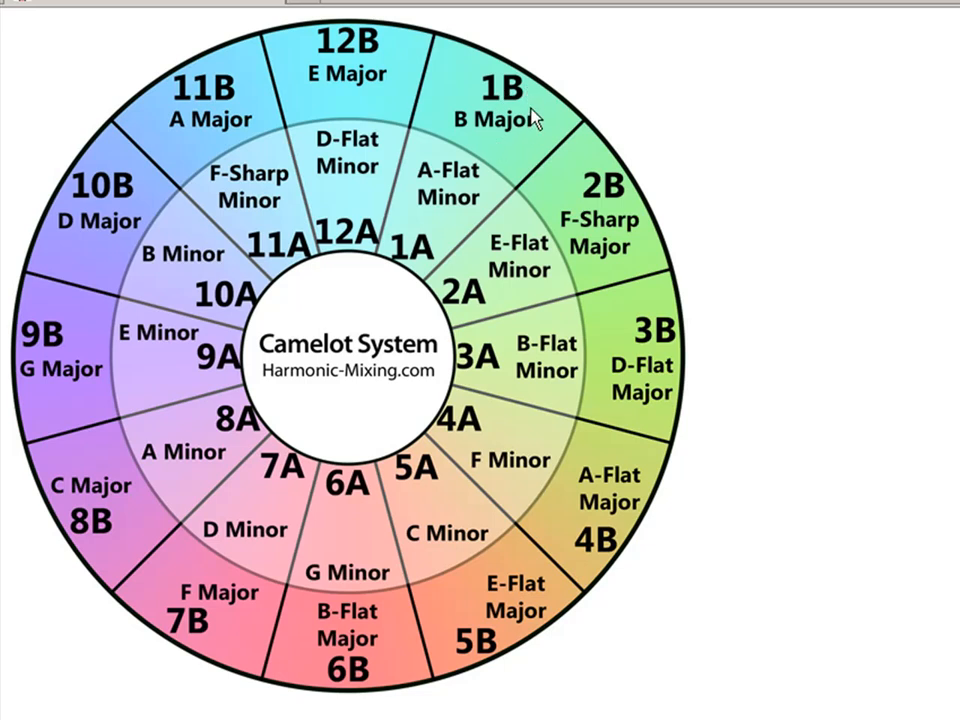
pyautogui.moveTo(536, 124)
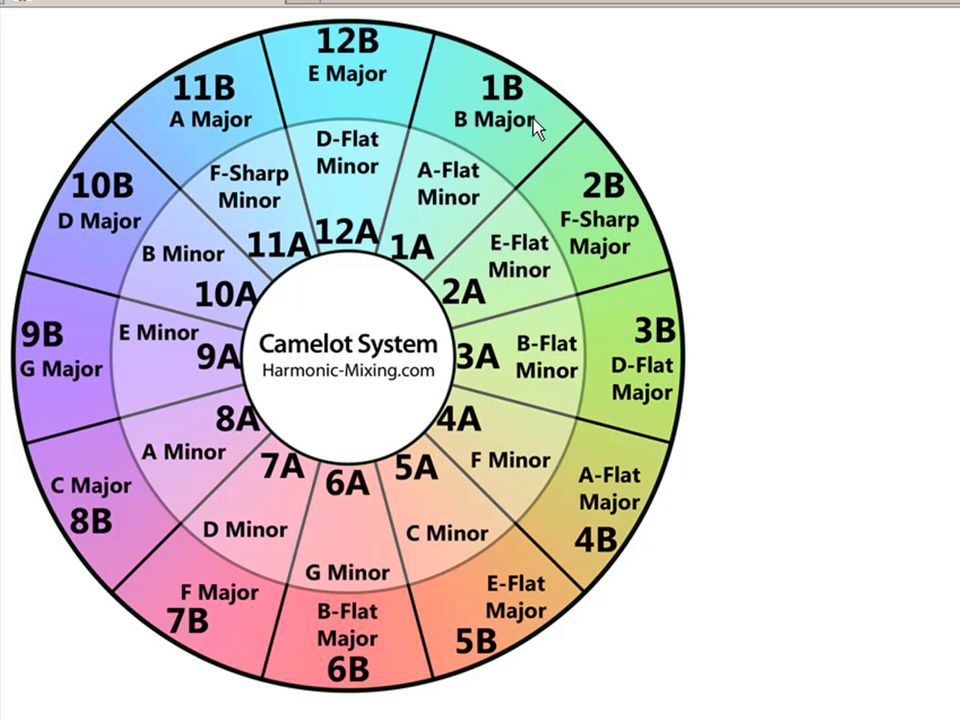
pyautogui.moveTo(496, 84)
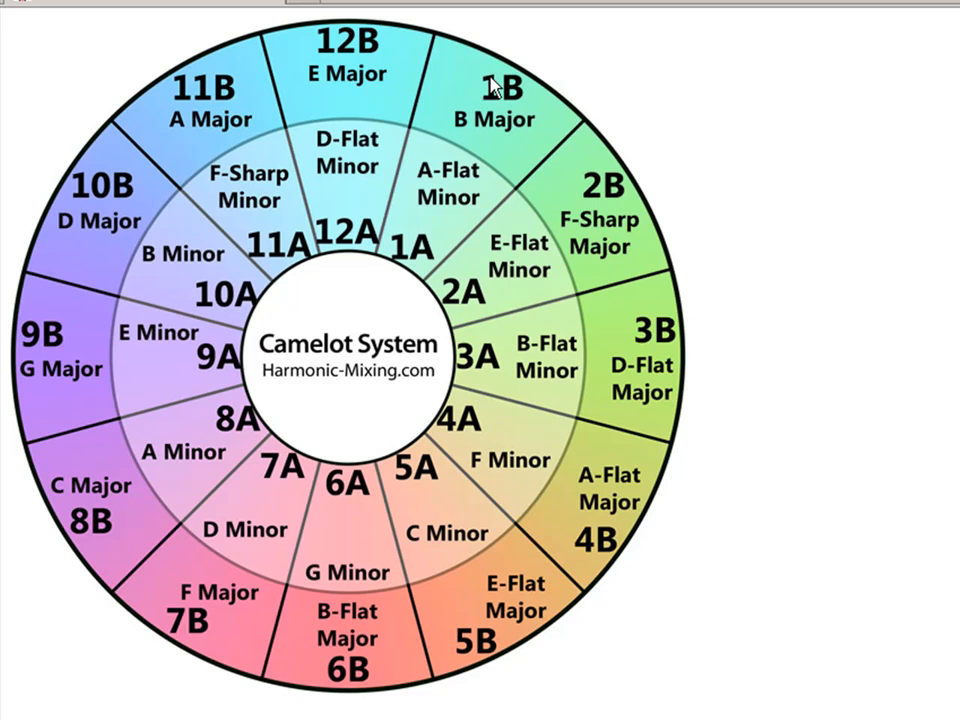
pyautogui.moveTo(494, 90)
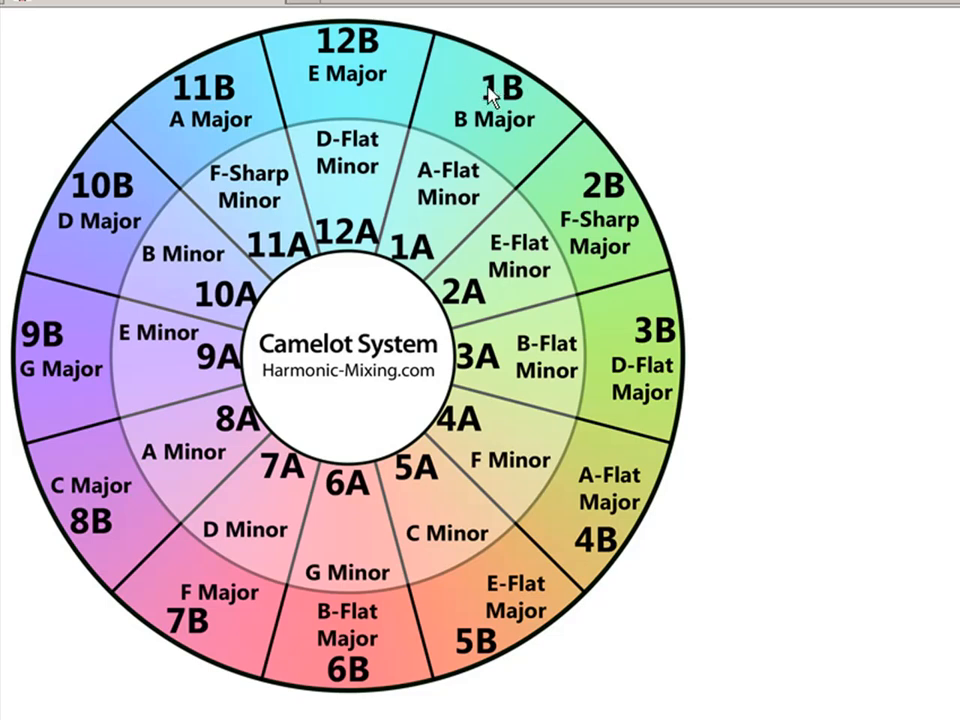
pyautogui.moveTo(564, 132)
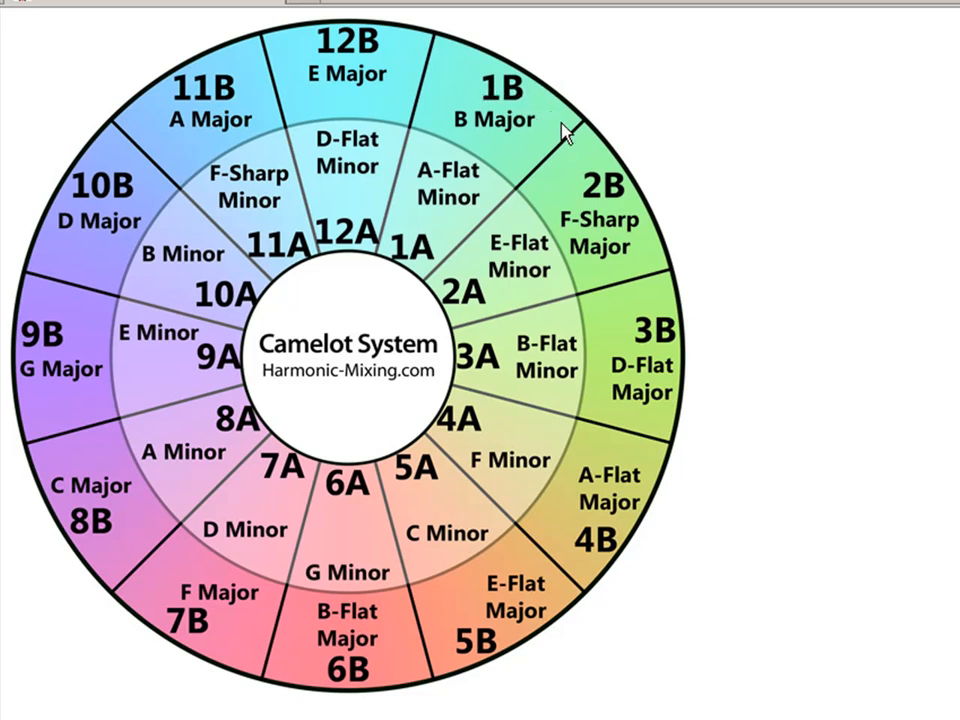
pyautogui.moveTo(588, 140)
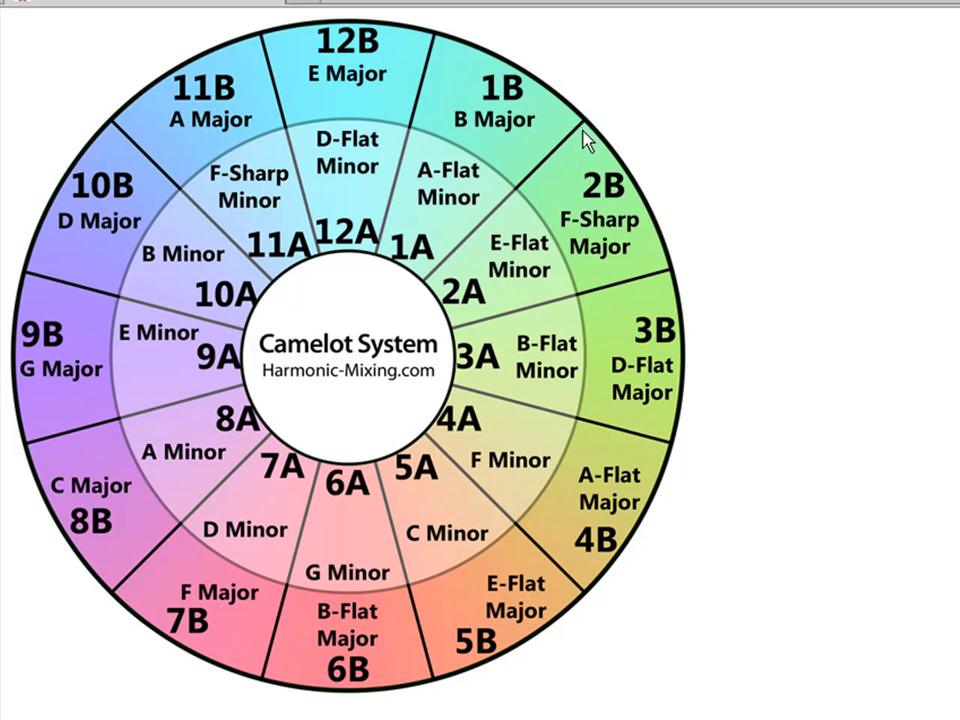
pyautogui.moveTo(500, 100)
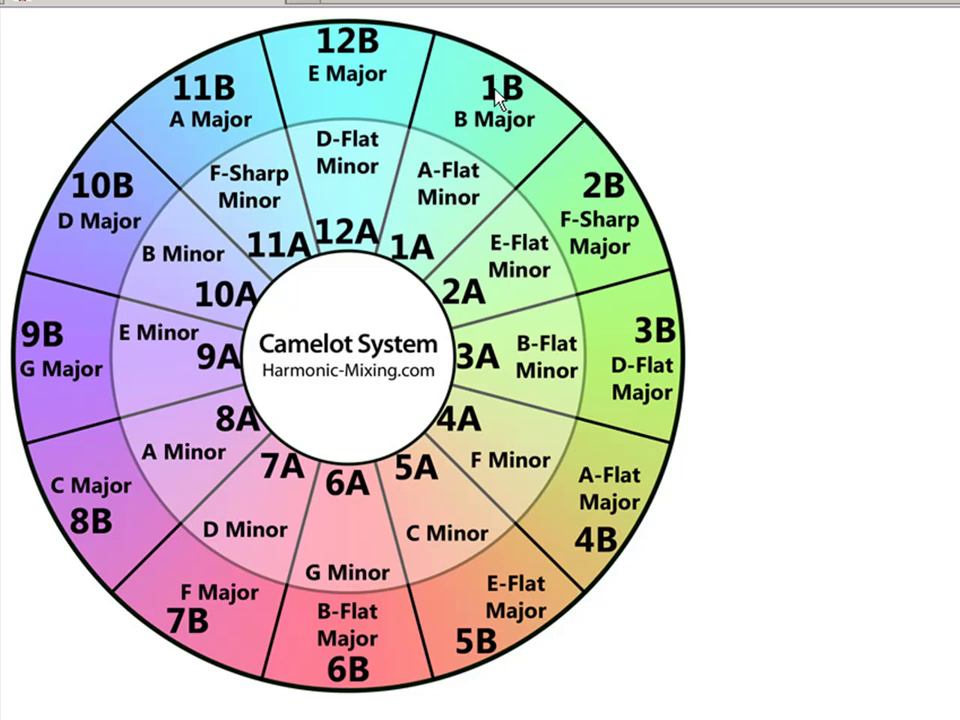
pyautogui.moveTo(476, 24)
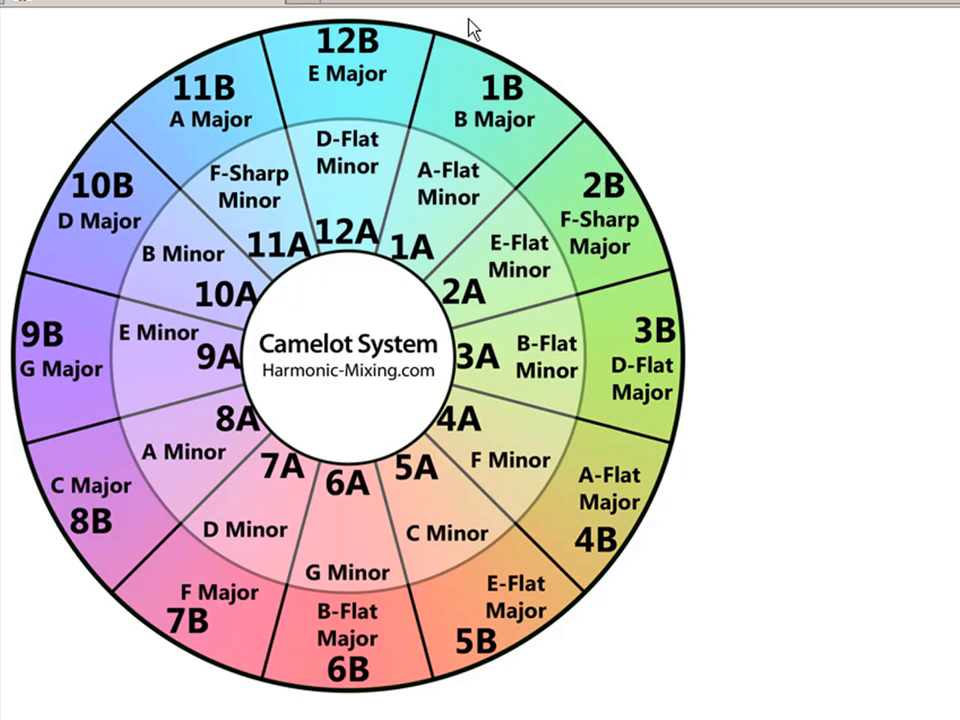
pyautogui.moveTo(378, 86)
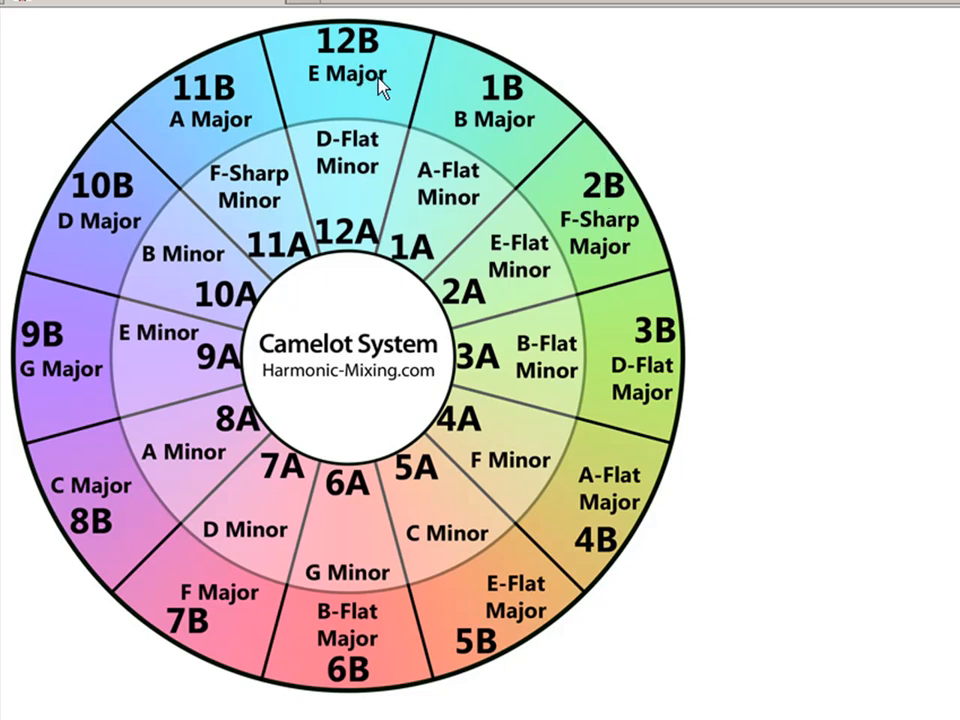
pyautogui.moveTo(468, 198)
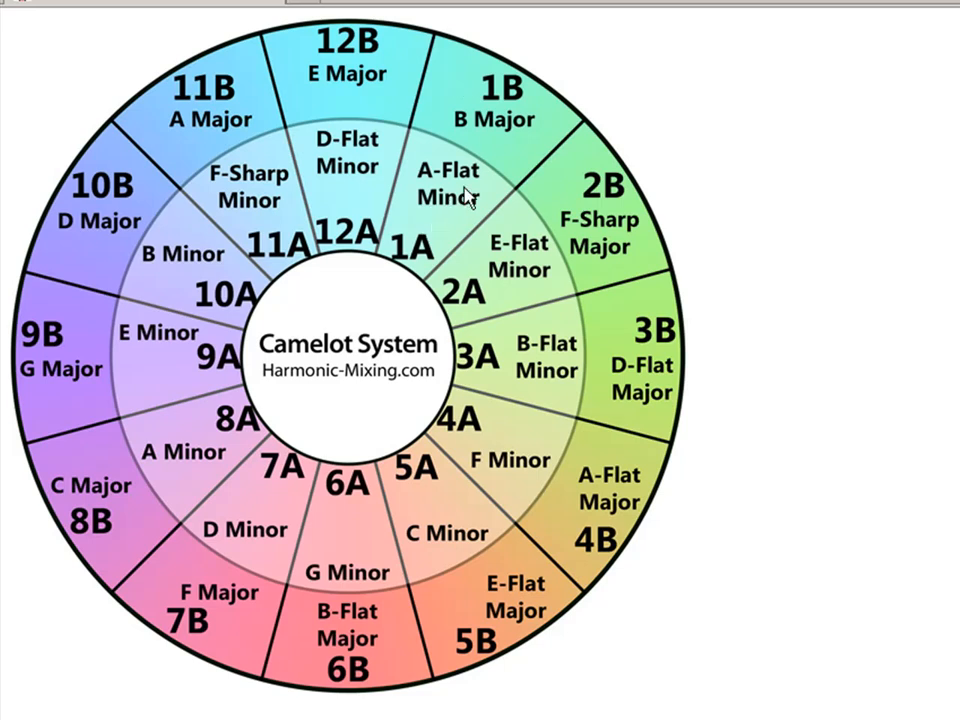
pyautogui.moveTo(424, 236)
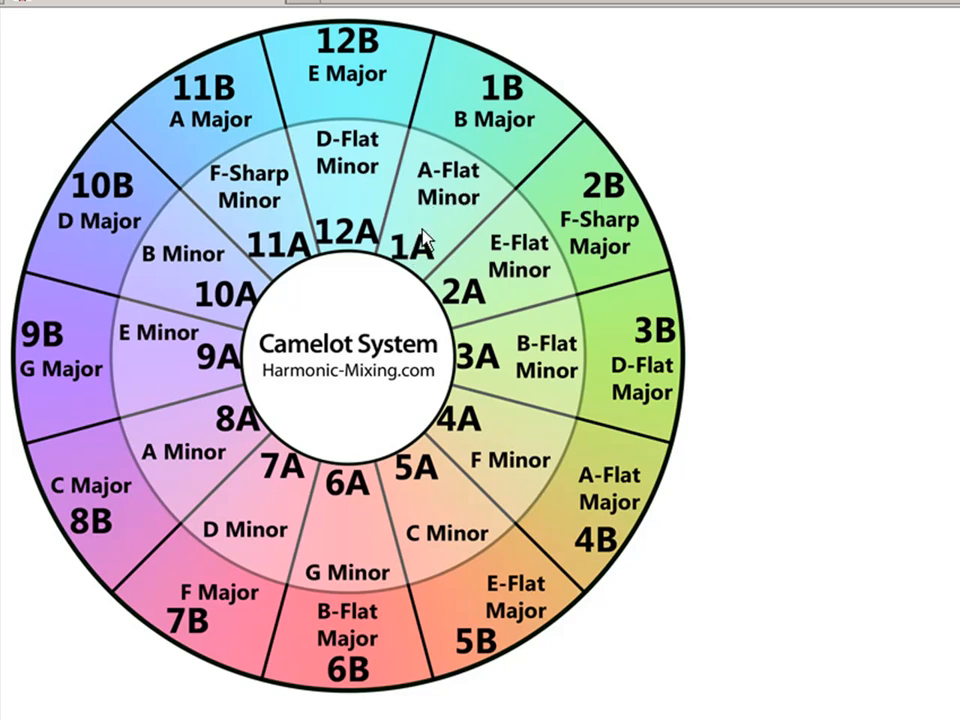